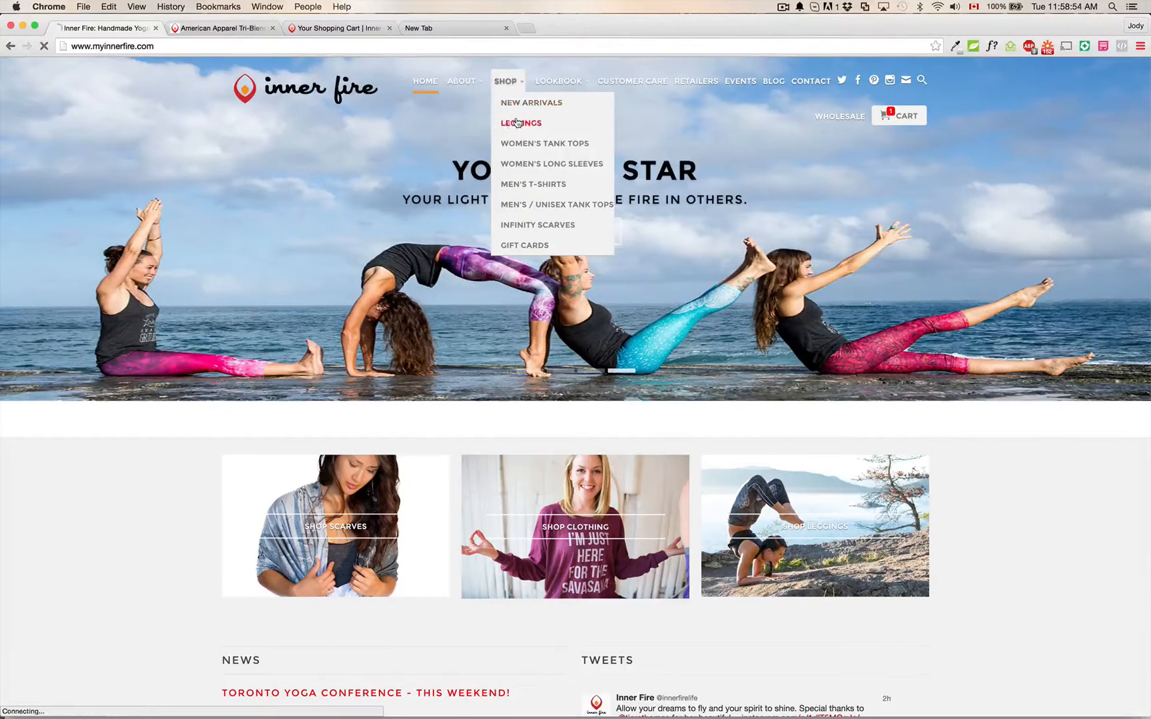
Add the Dusk Legging in size 4 (X-Small) to the cart from the Leggings collection.
click(521, 123)
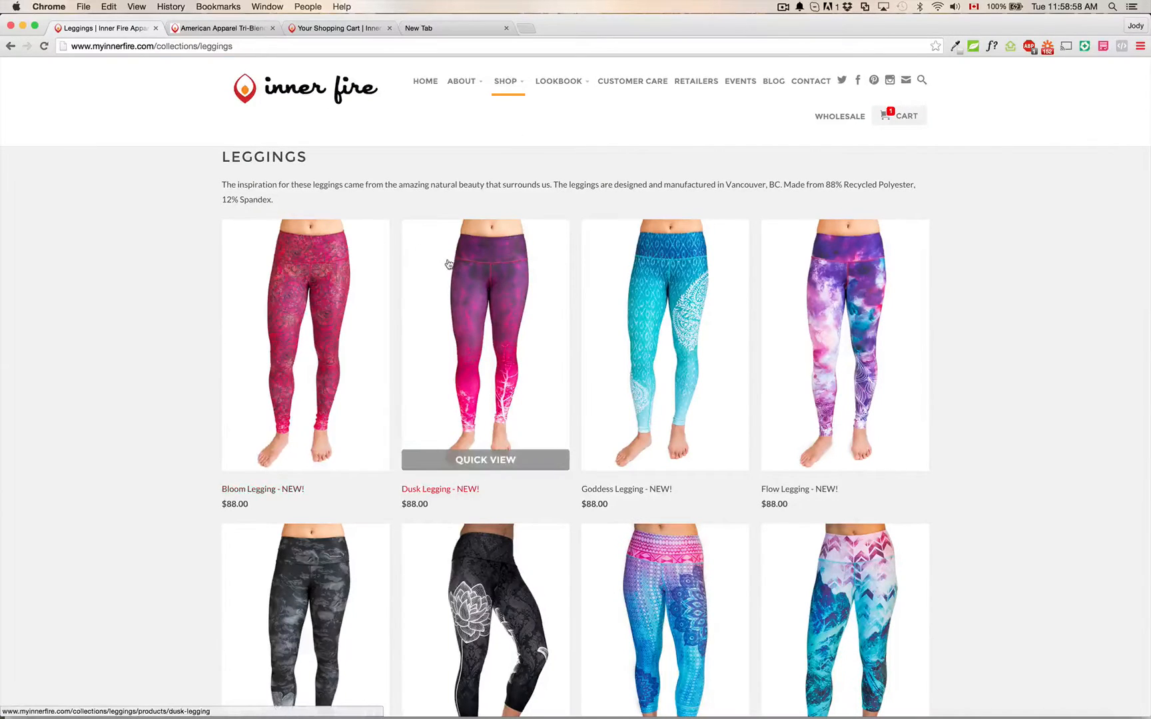
click(484, 345)
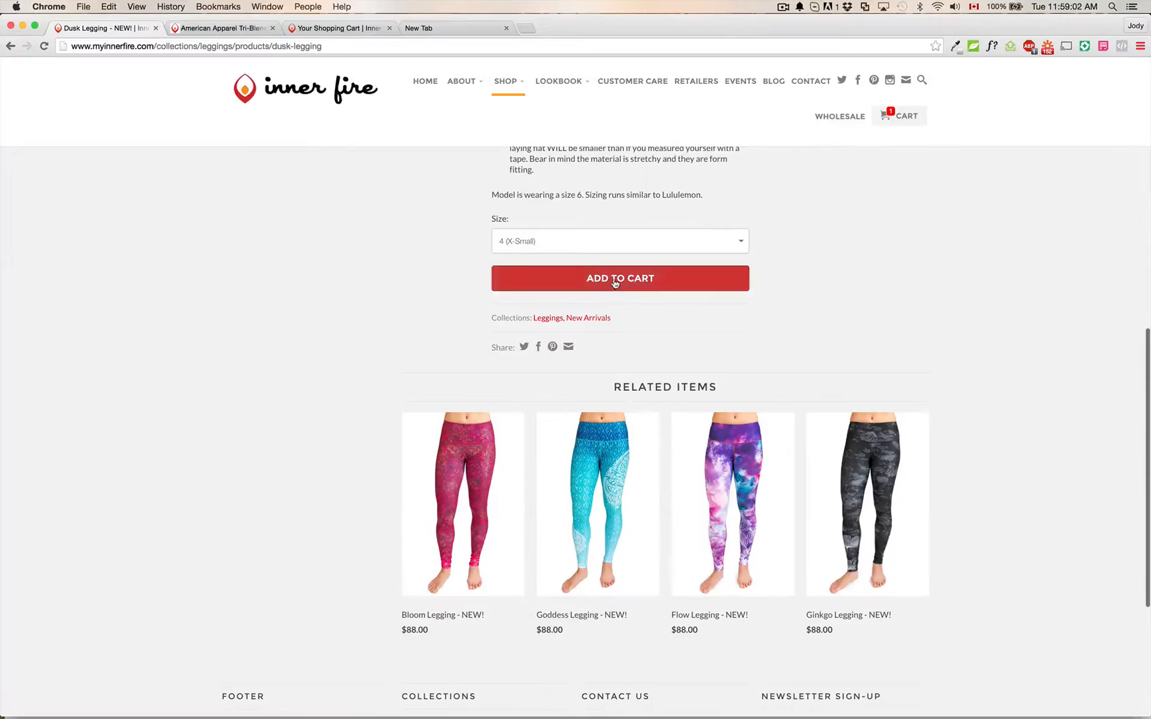
click(620, 278)
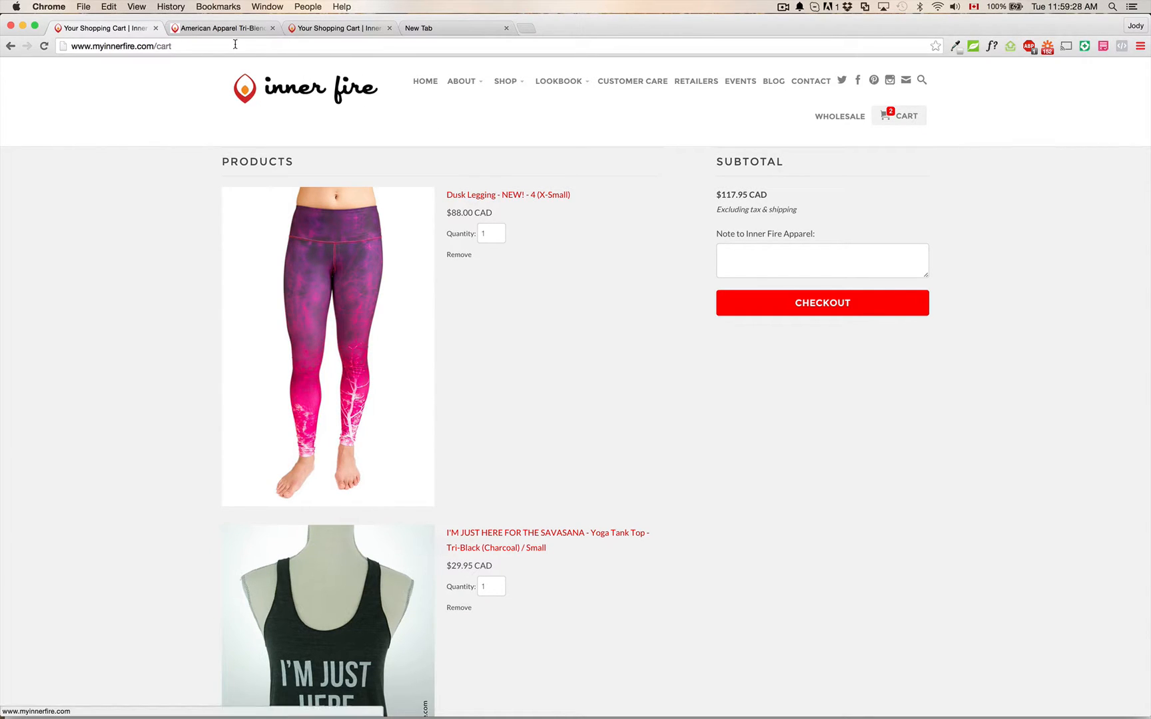
mouse_move(580, 353)
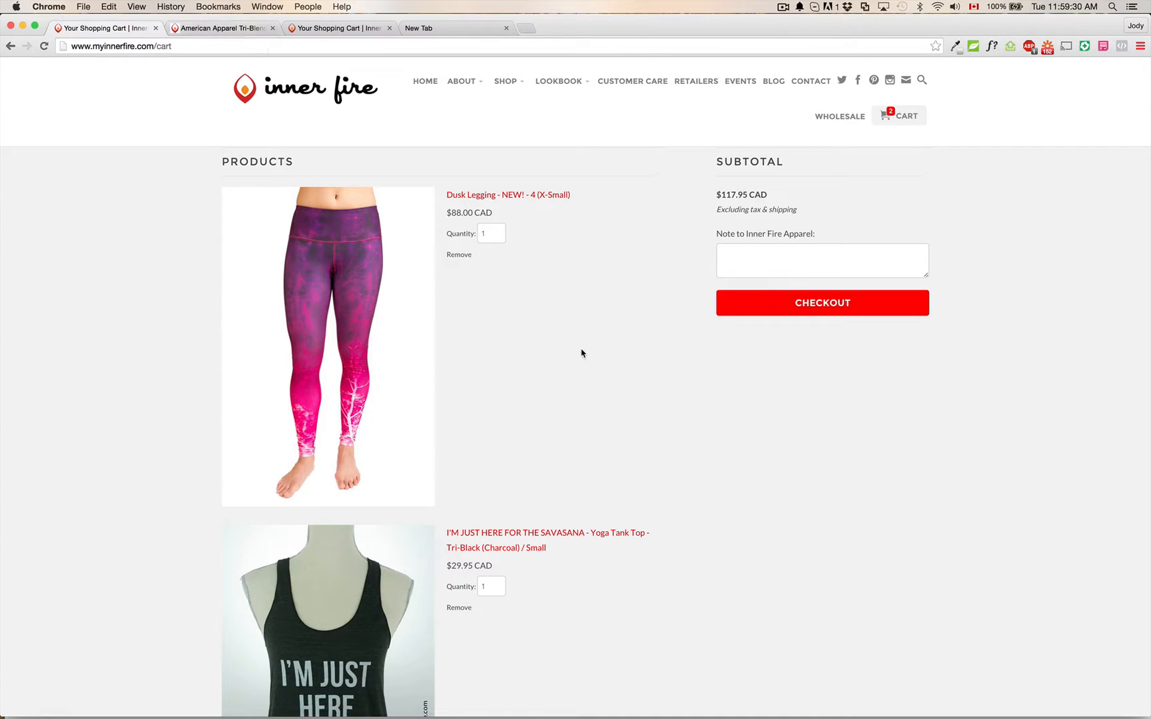
mouse_move(663, 679)
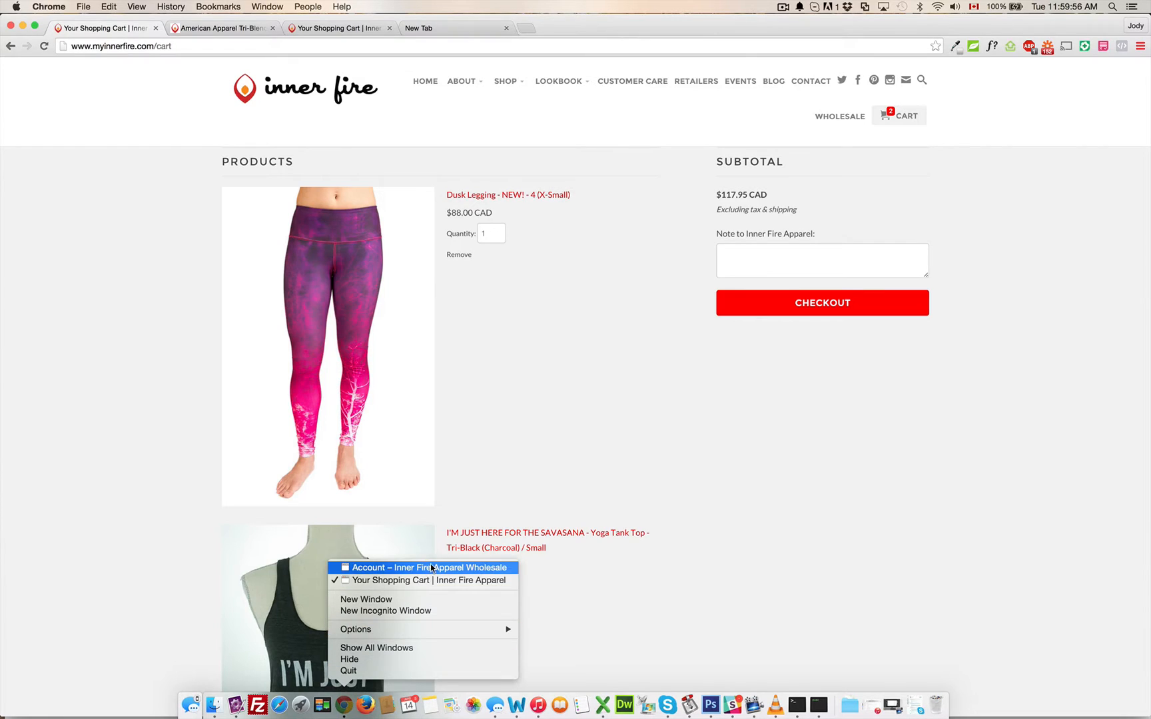
click(426, 568)
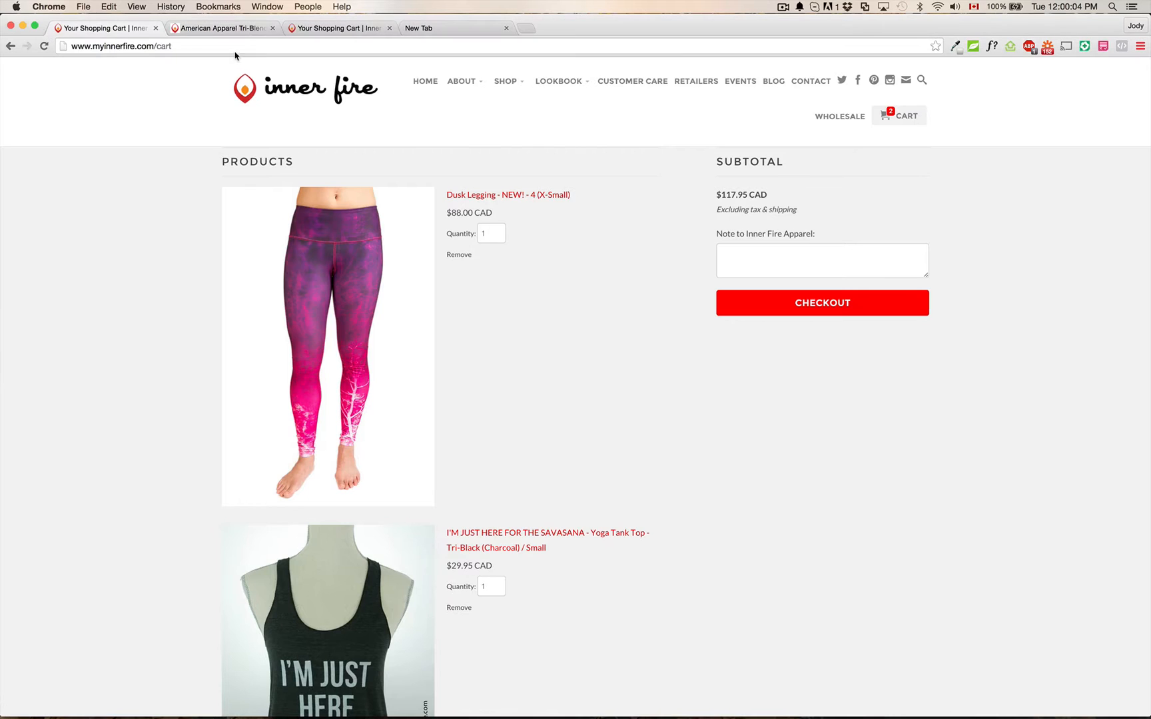
Bring up the Inner Fire Wholesale home page in a new tab, logged in to the wholesale account.
click(220, 28)
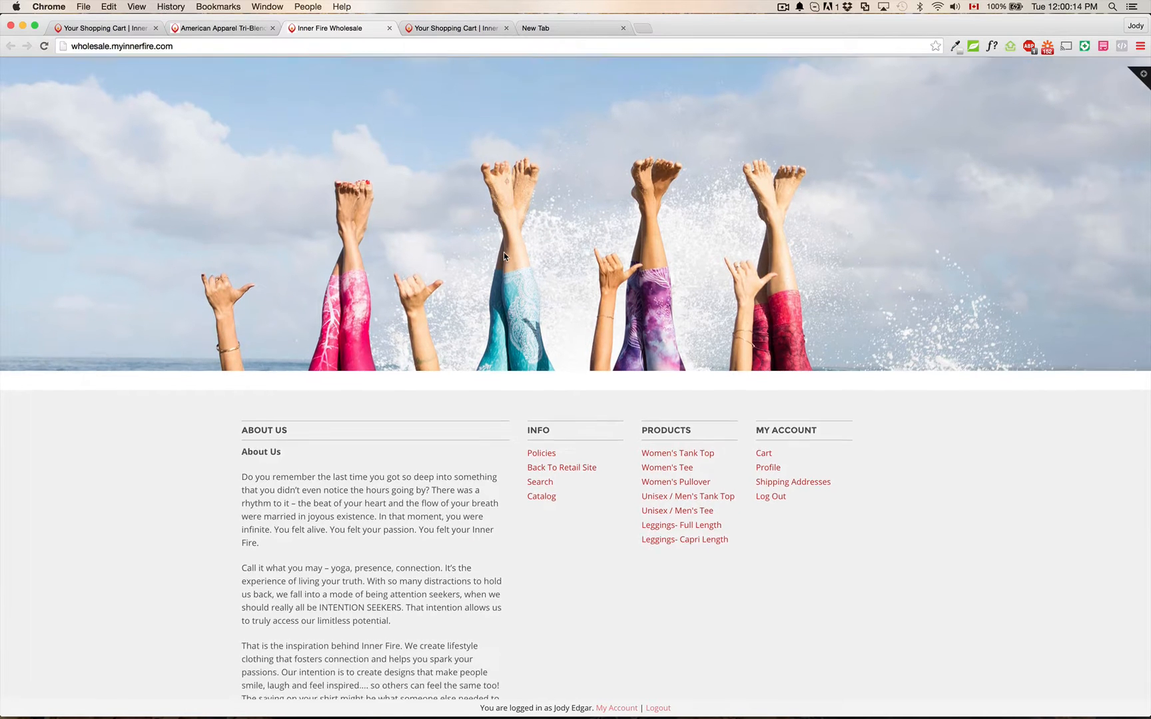
scroll(down, 3)
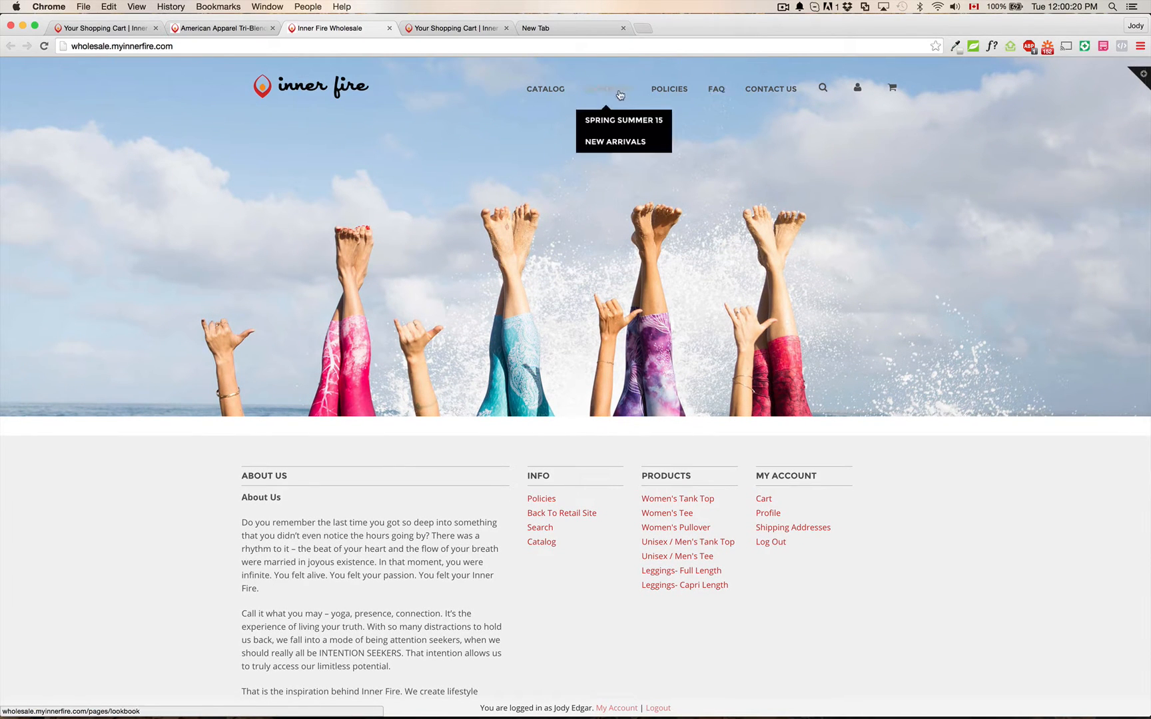
mouse_move(563, 237)
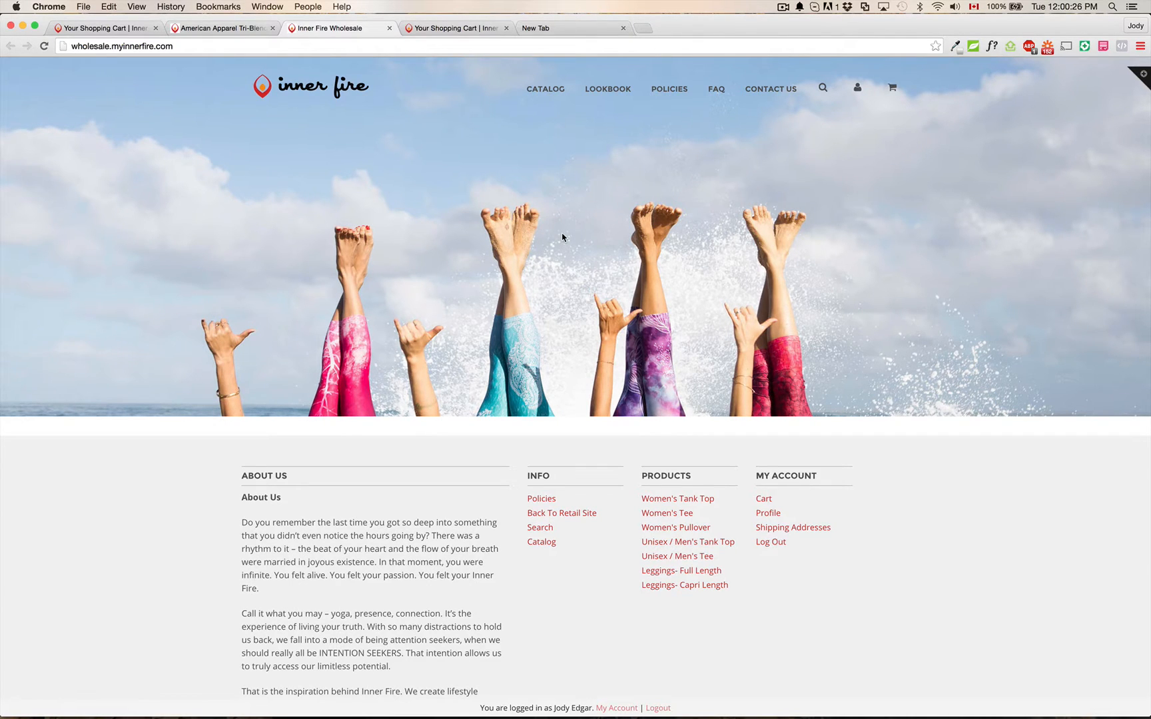
mouse_move(450, 136)
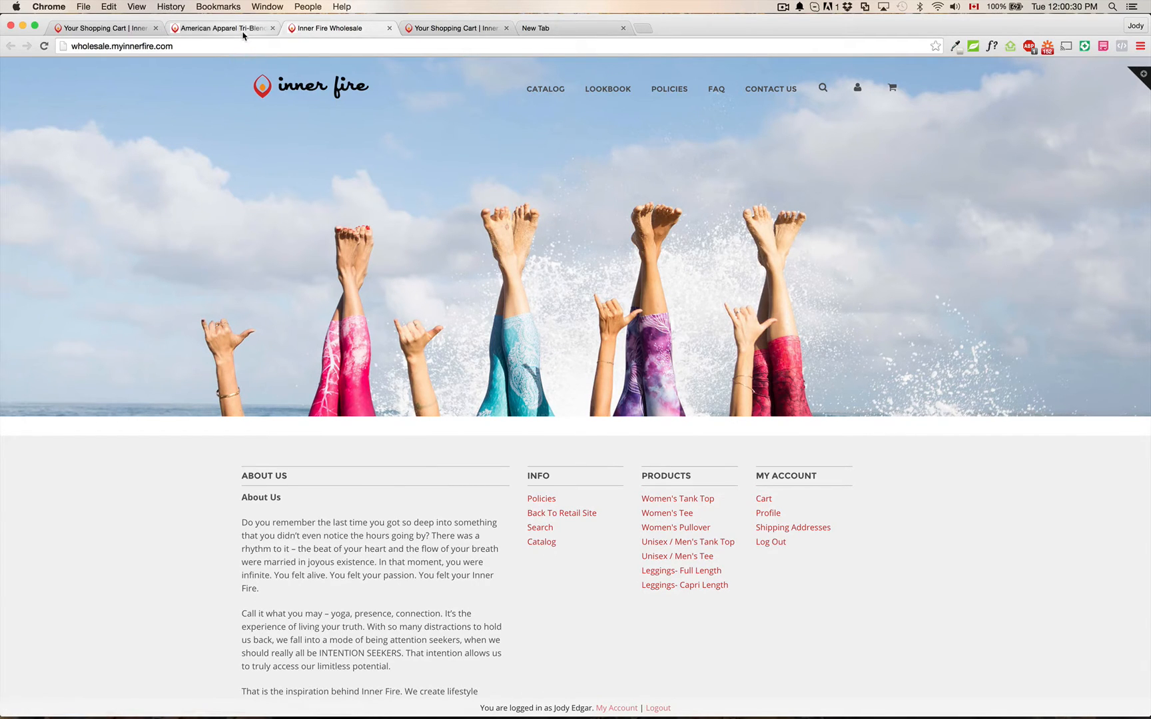
Choose the Believe In Yourself design on the Tri-Blend Racerback Tank sample and reach its colour/size grid.
click(219, 28)
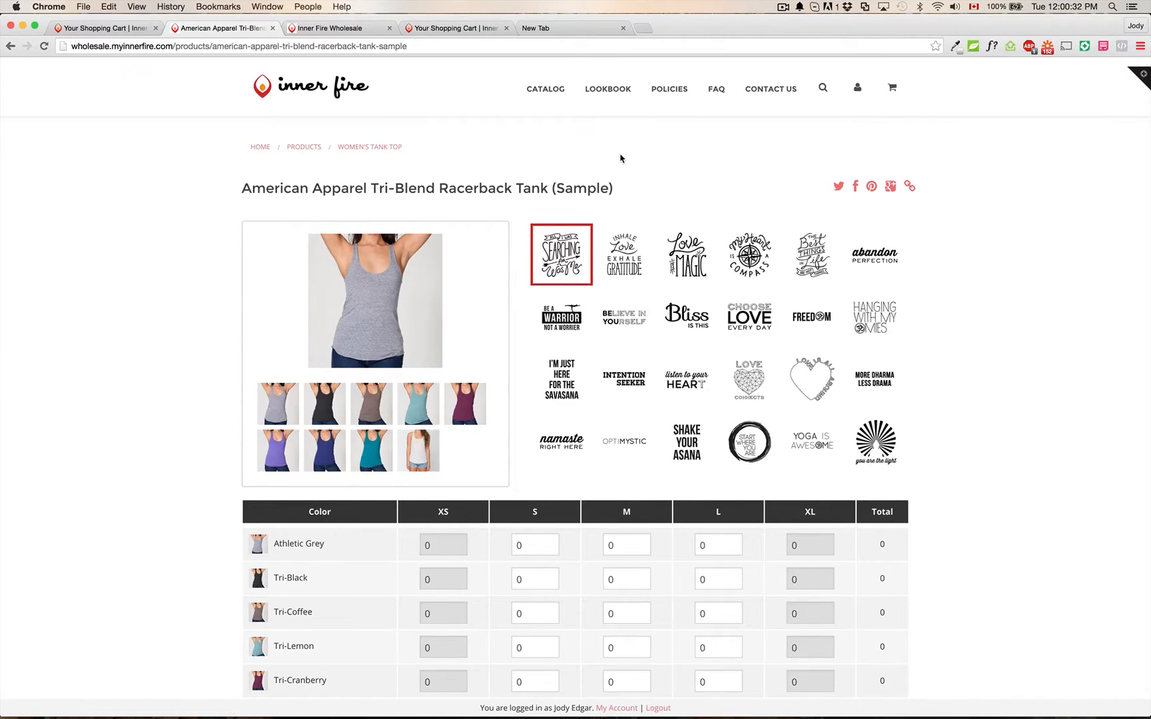
scroll(down, 3)
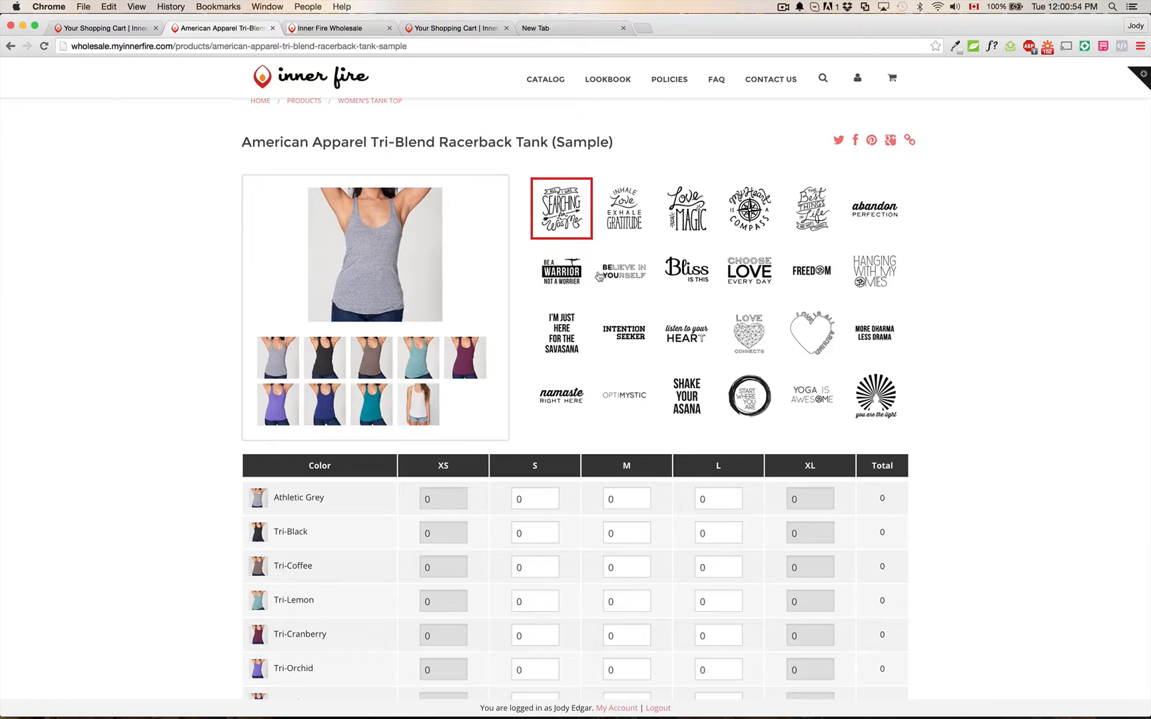
click(624, 271)
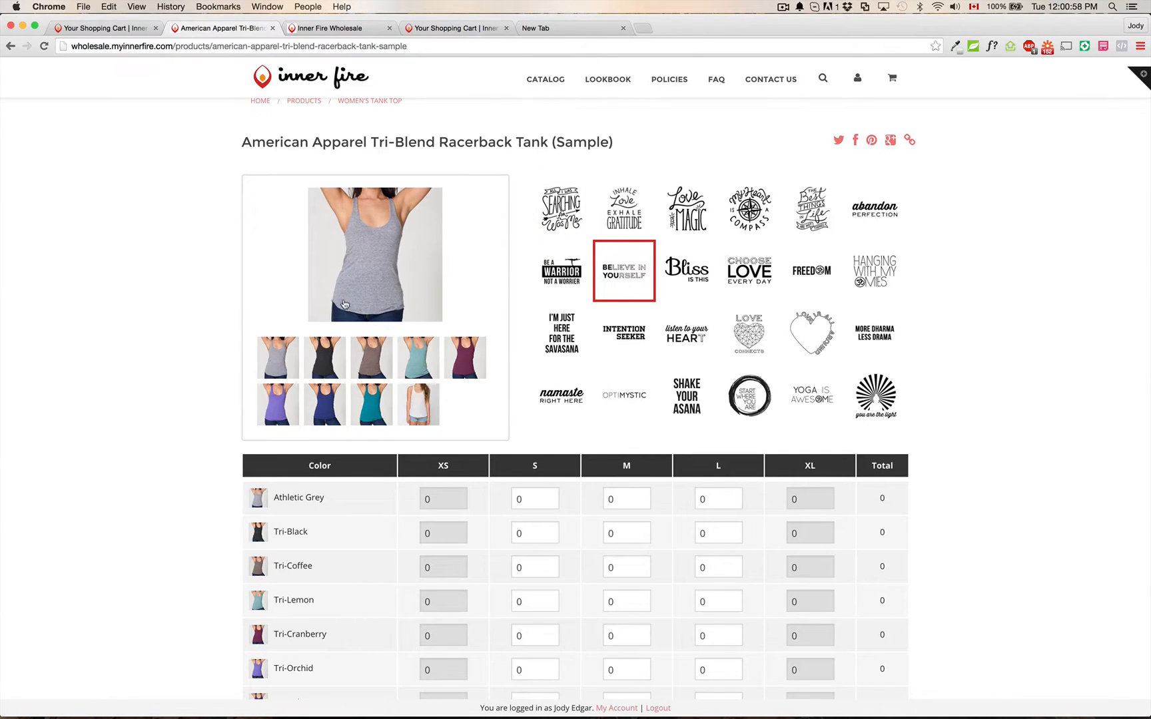
scroll(down, 3)
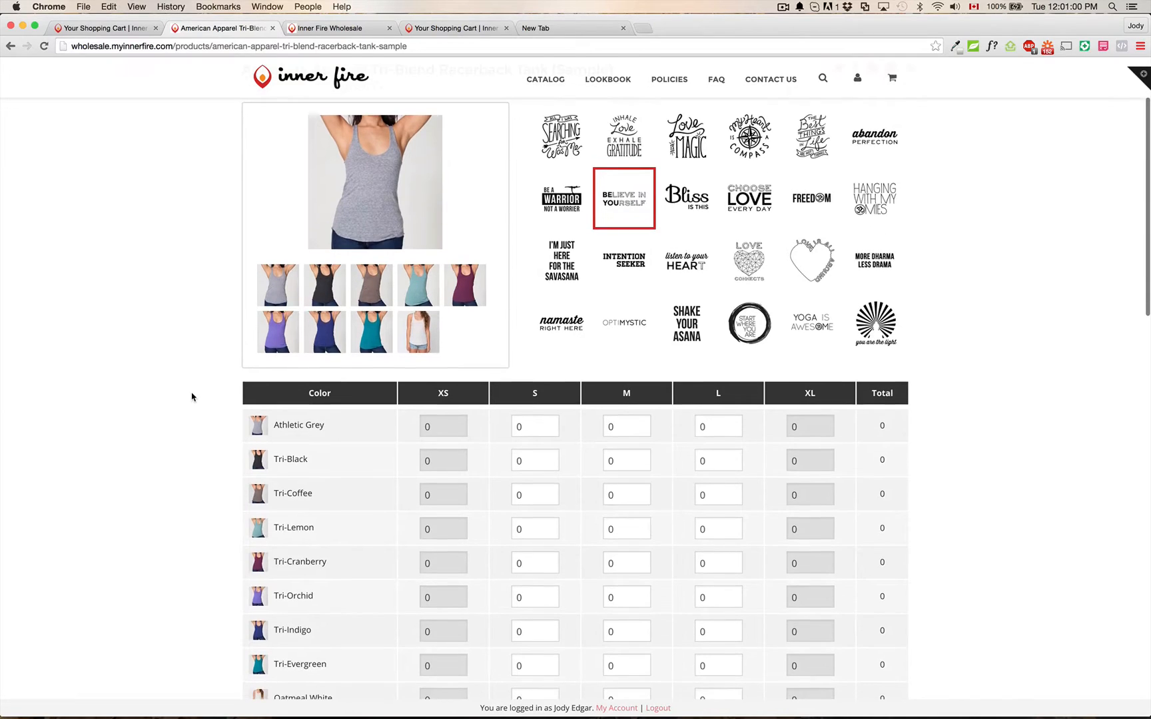
scroll(down, 3)
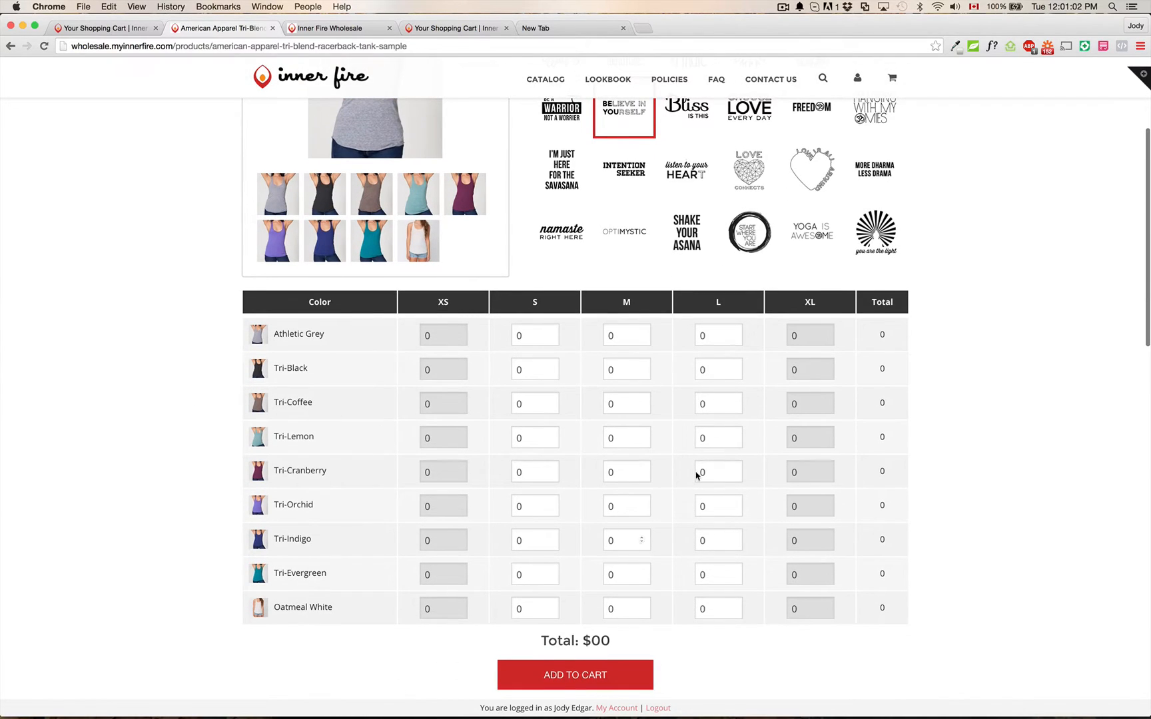
mouse_move(455, 593)
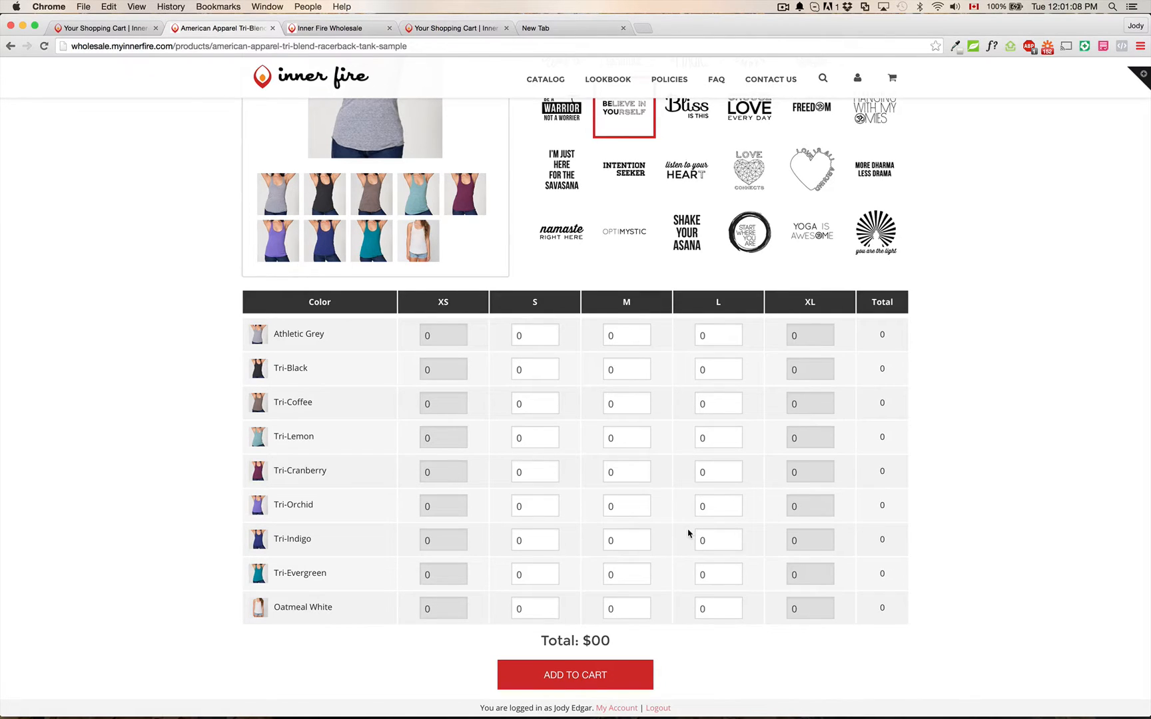
Enter the Athletic Grey quantities: 15 small, then 2 and 20 for the following sizes.
click(534, 335)
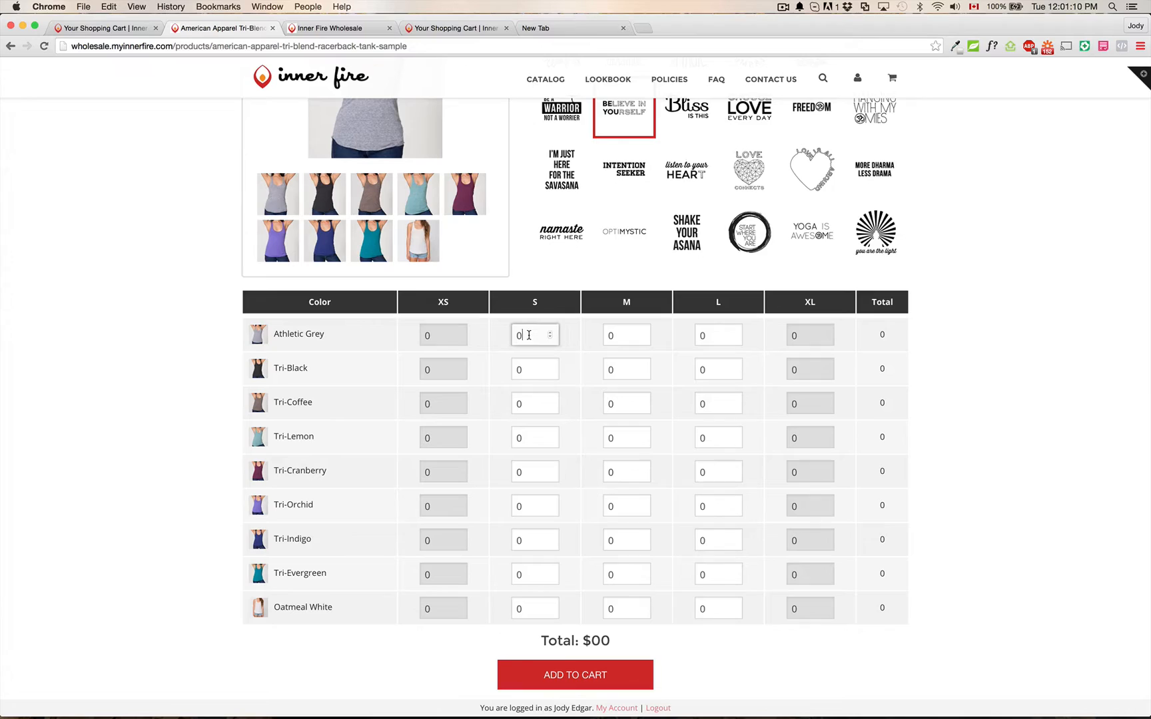
text(15)
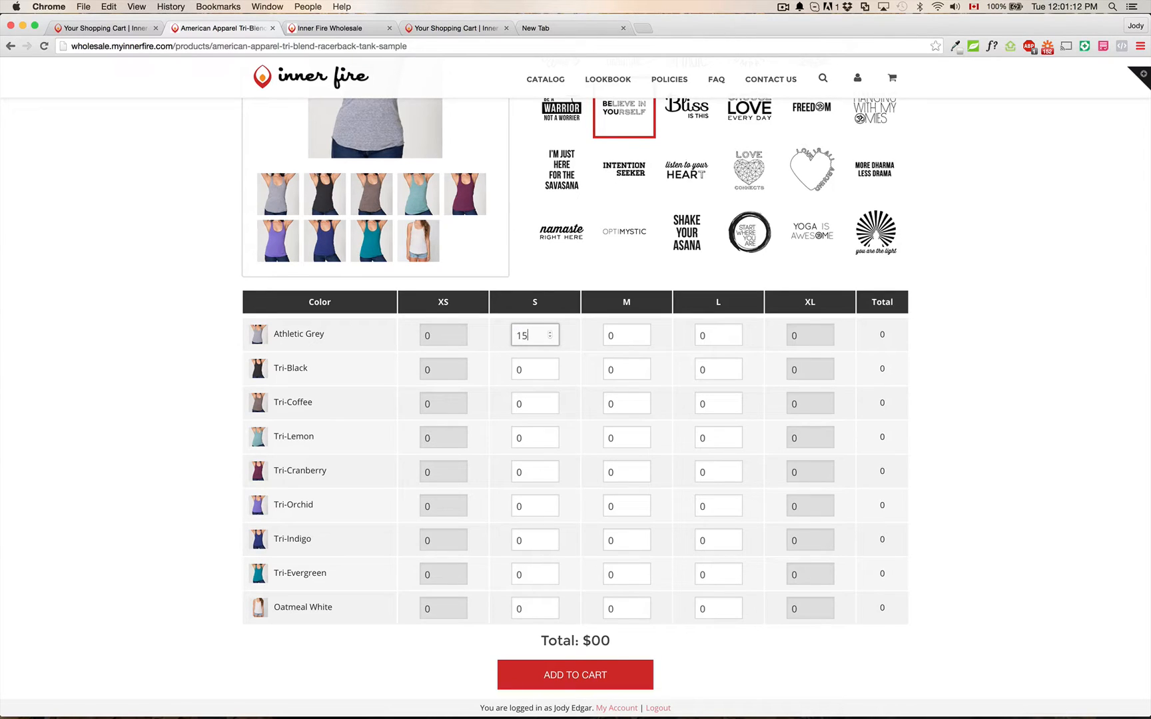
click(626, 334)
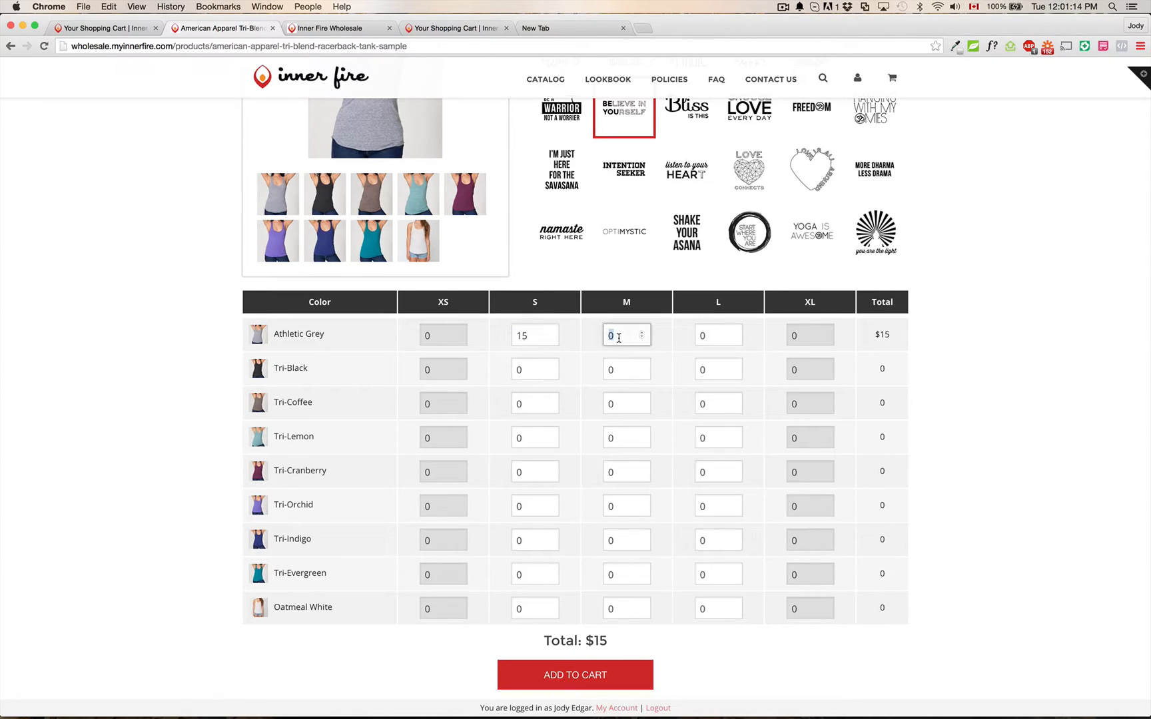
text(2)
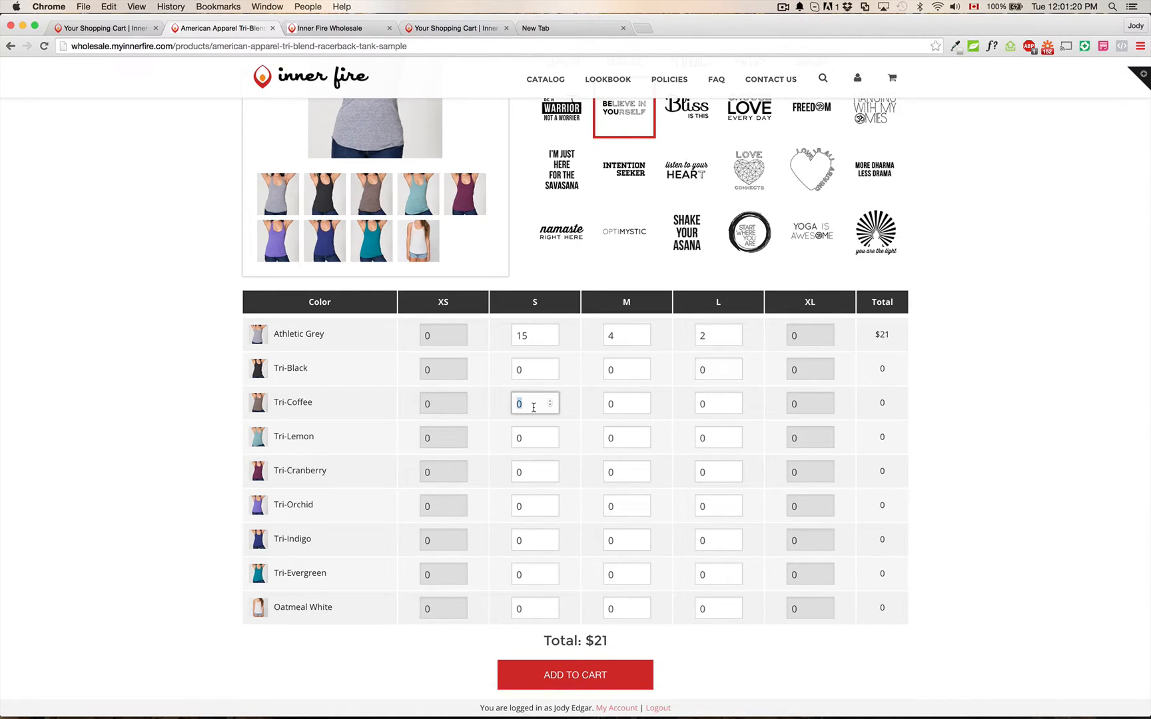
text(20)
click(626, 403)
text(10)
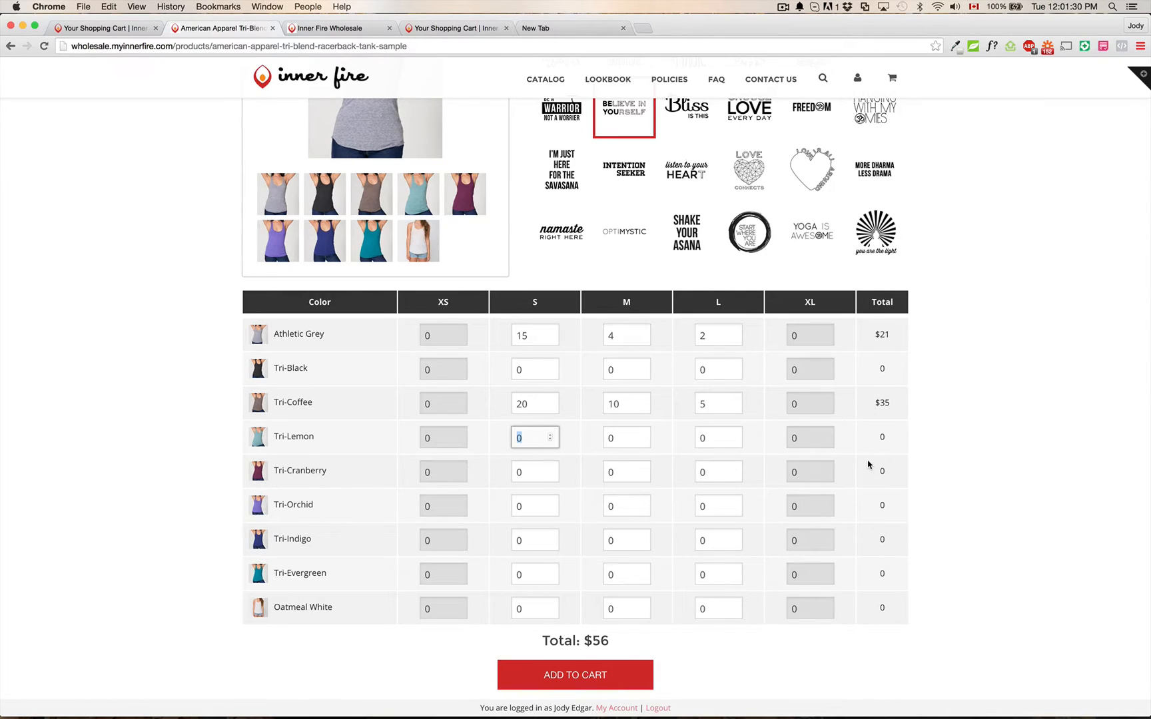
mouse_move(859, 361)
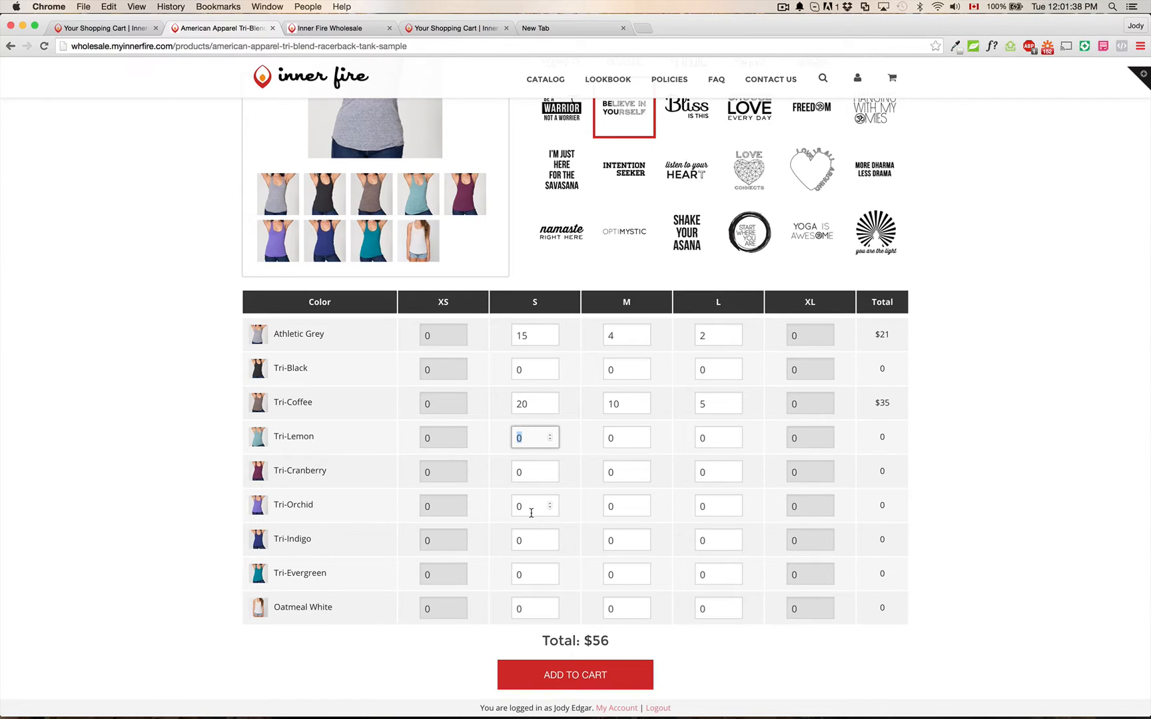
Enter 30 small, 40 medium, 30 large Tri-Orchid tanks and add the $156 order to the cart.
click(533, 505)
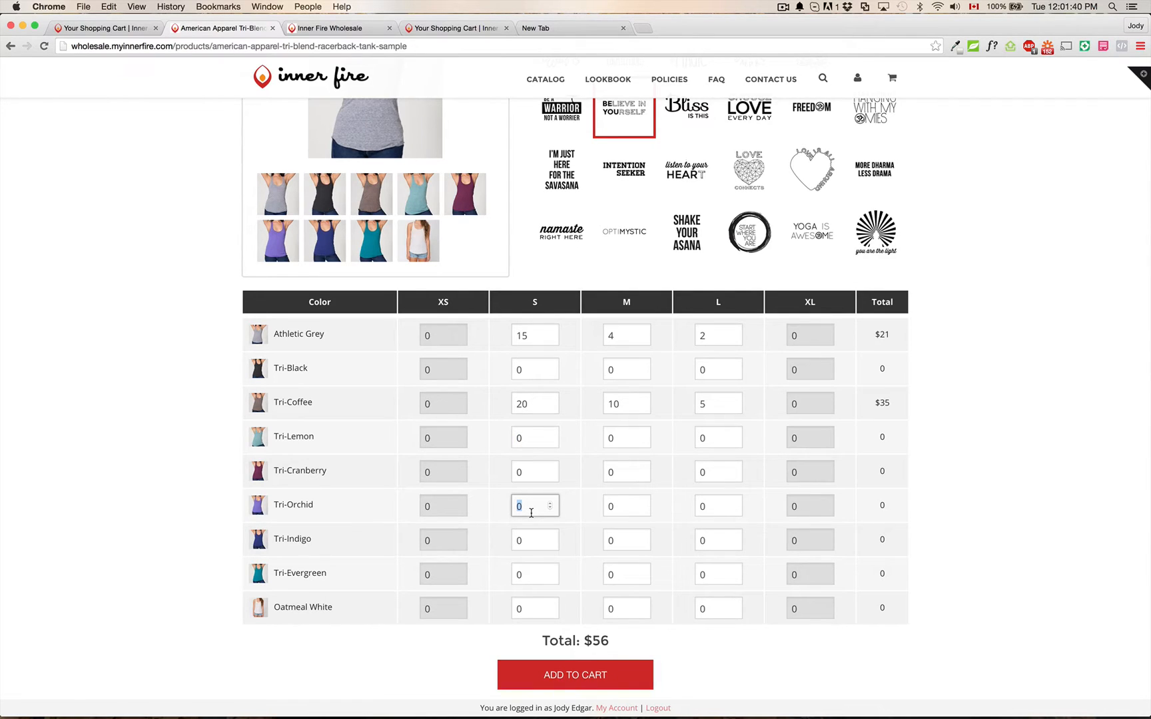
text(30)
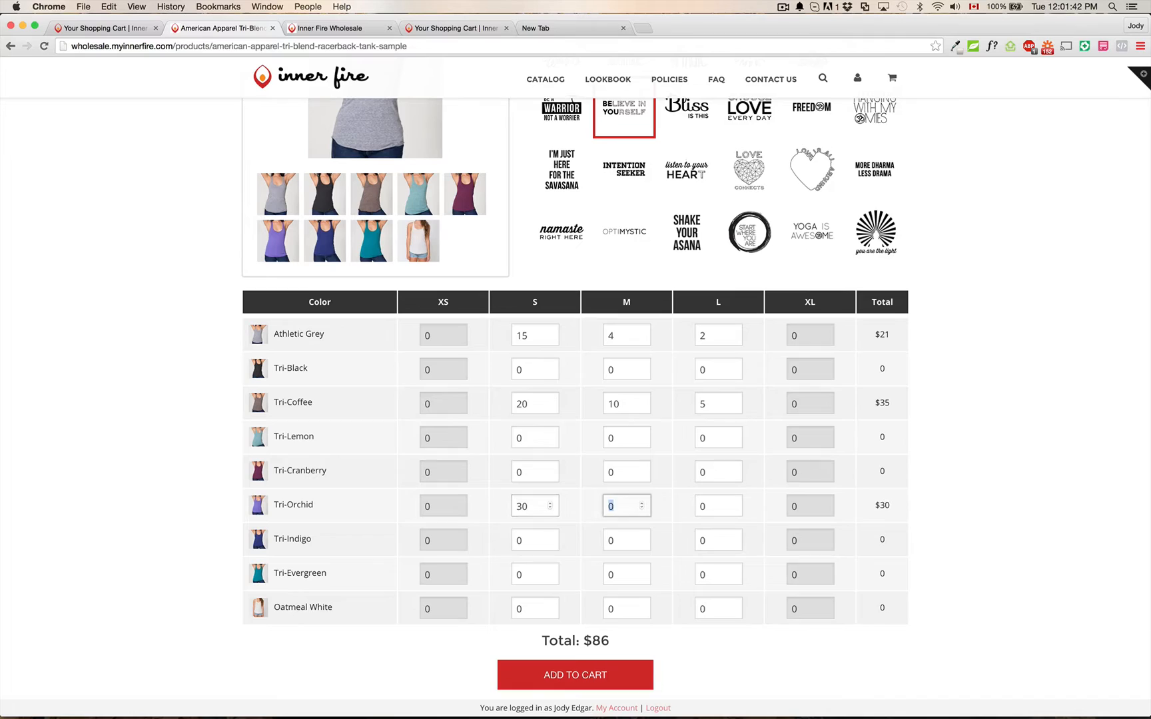
text(40)
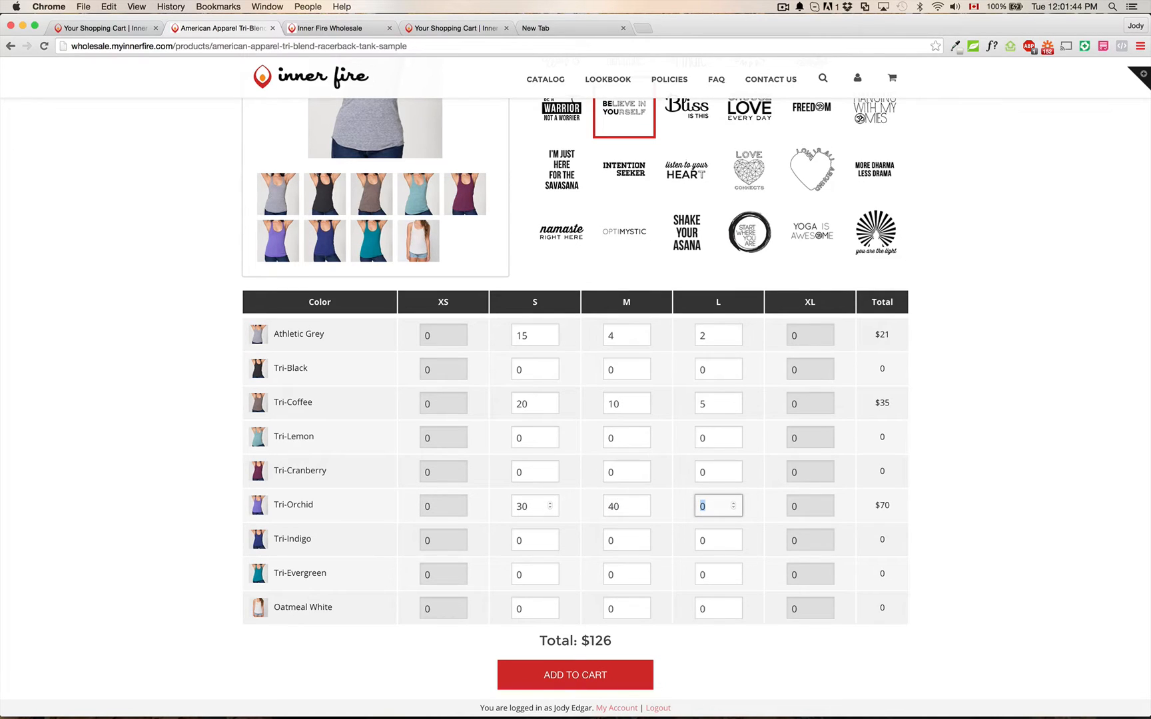
text(30)
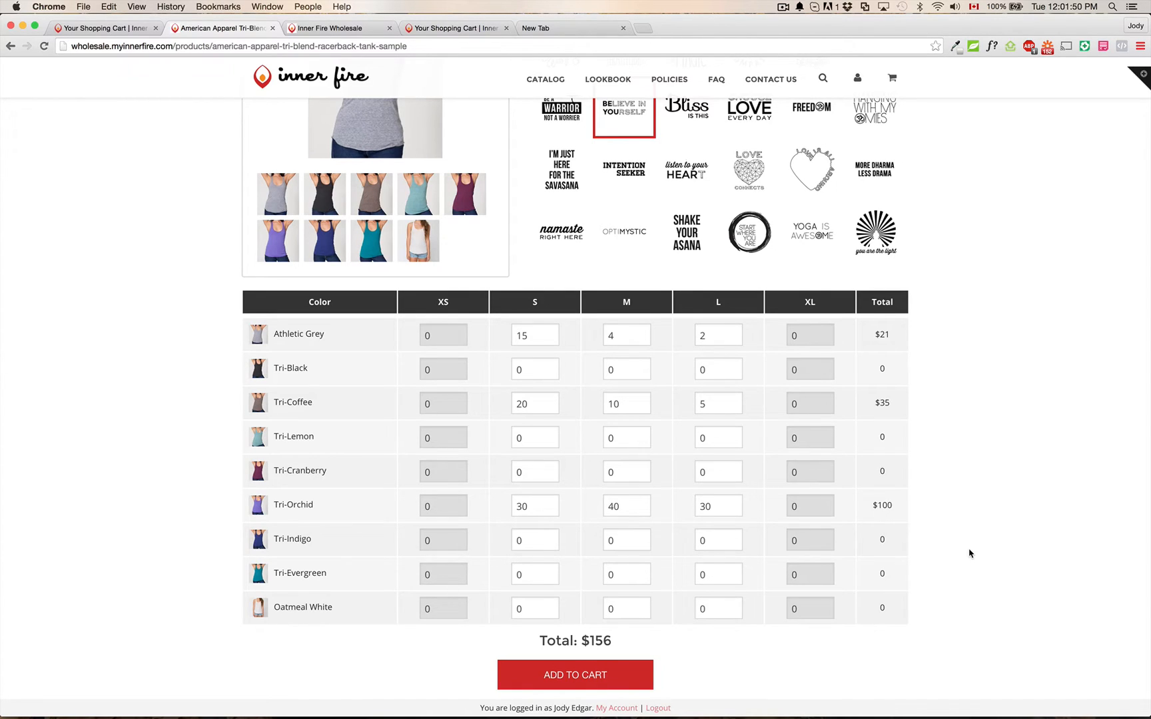
scroll(down, 3)
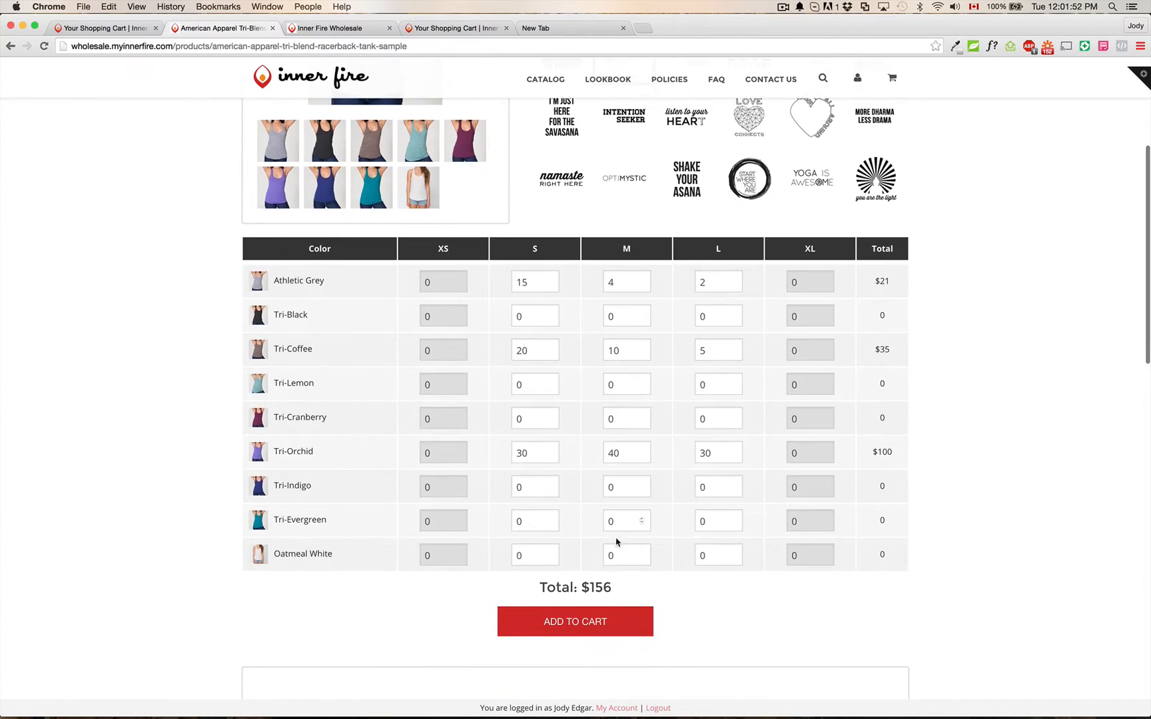
mouse_move(725, 639)
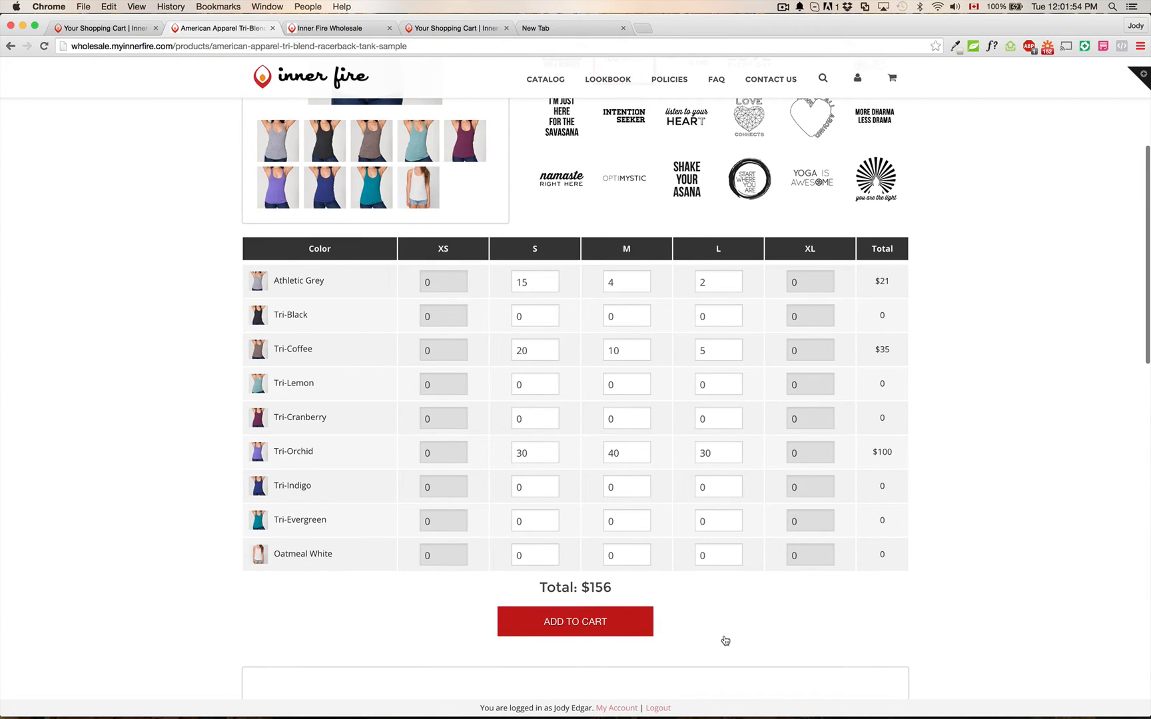
click(574, 622)
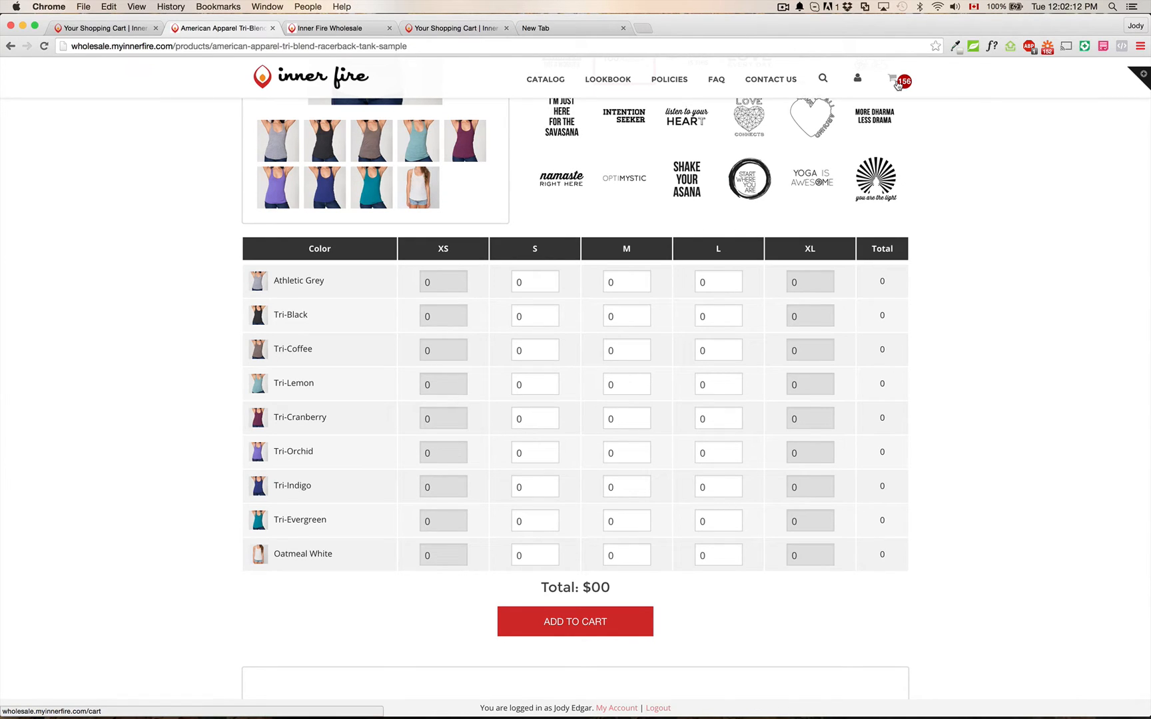
Review the wholesale cart of racerback tank samples down to its $156.00 subtotal, closing the design image.
click(892, 79)
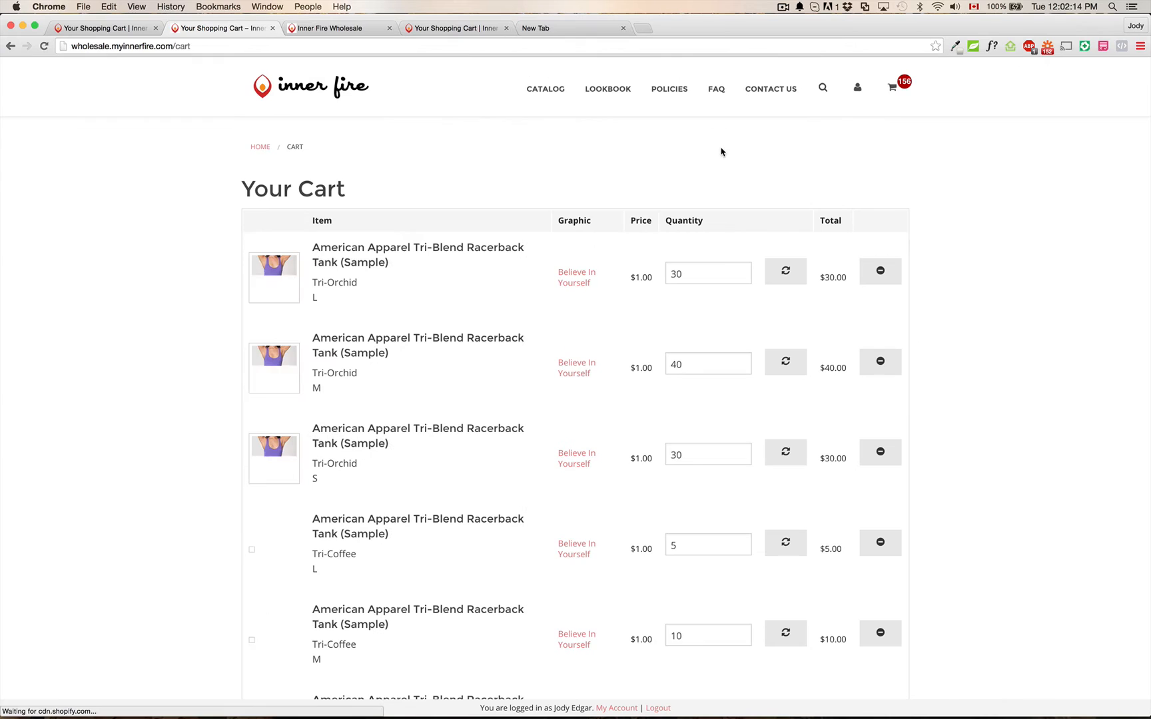
scroll(down, 3)
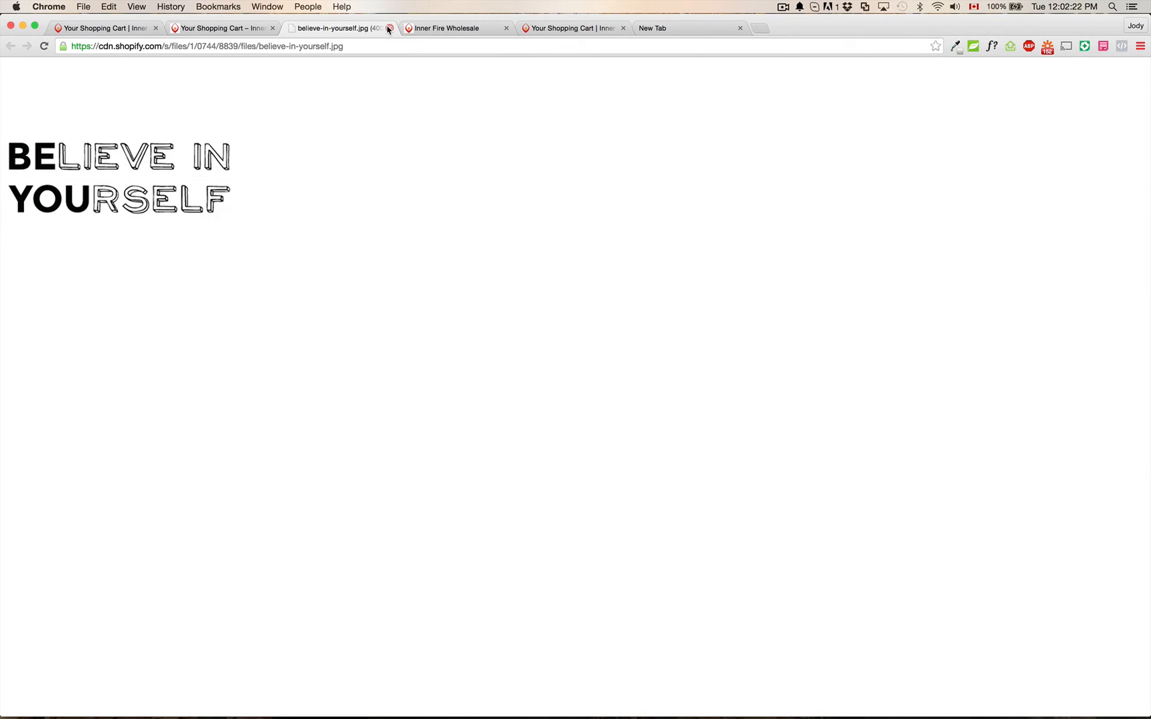
click(220, 28)
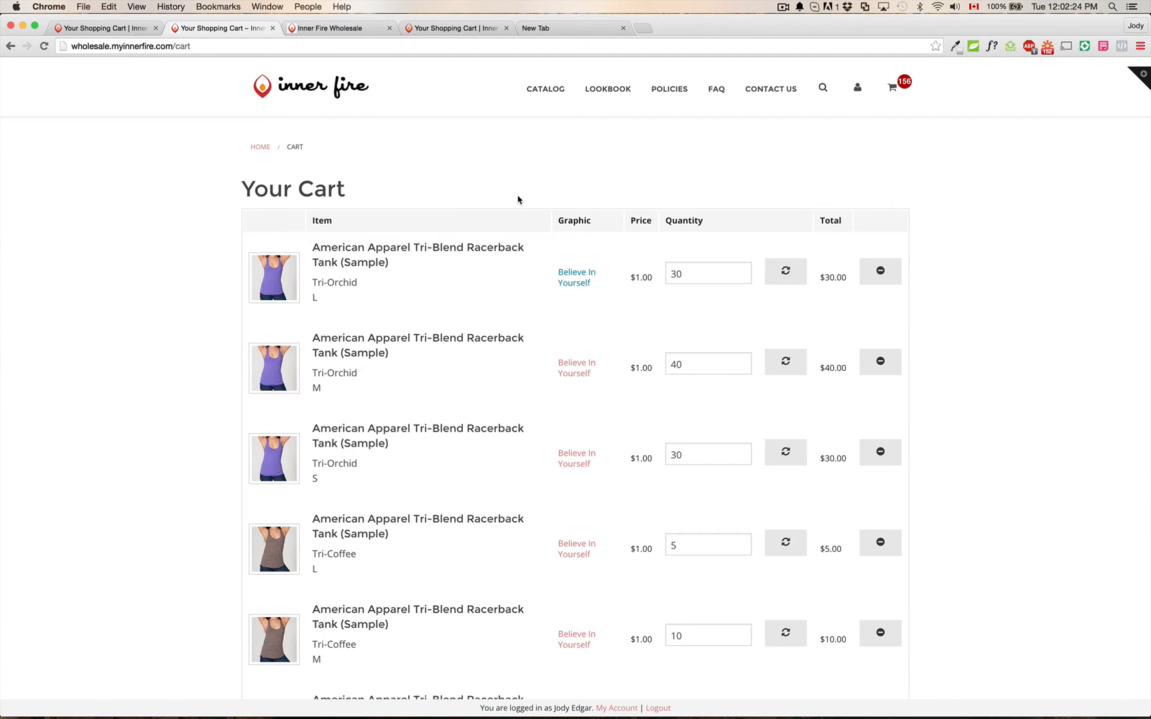
scroll(down, 3)
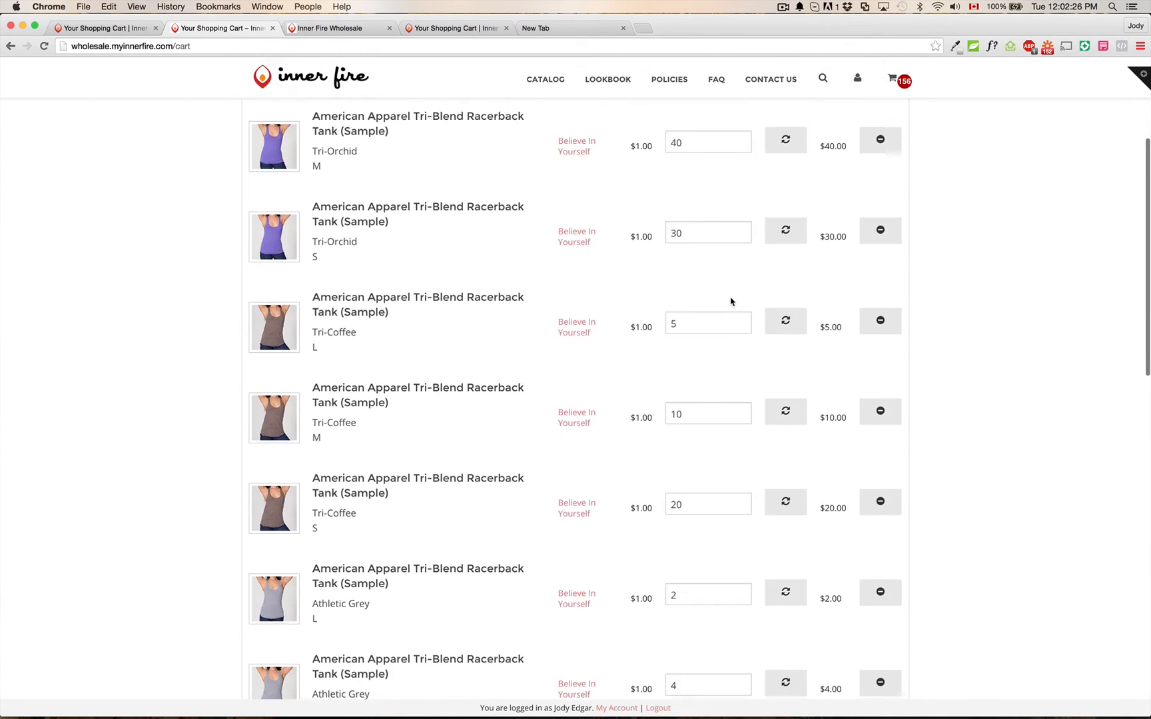
scroll(down, 3)
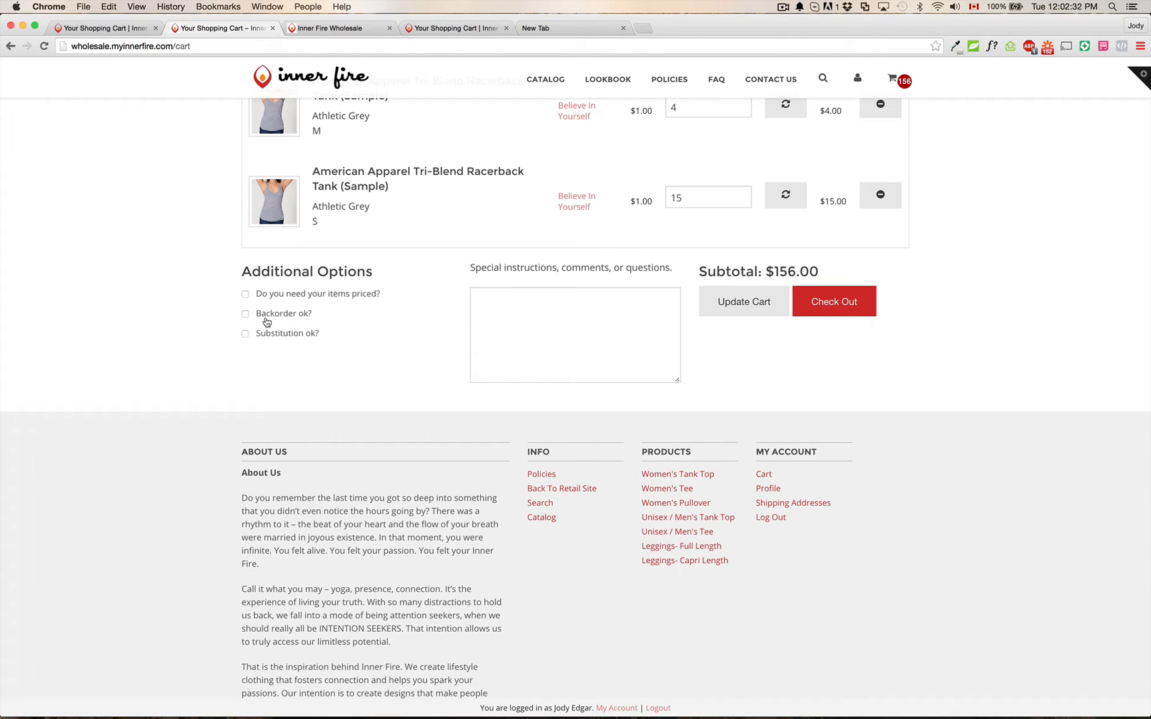
mouse_move(255, 337)
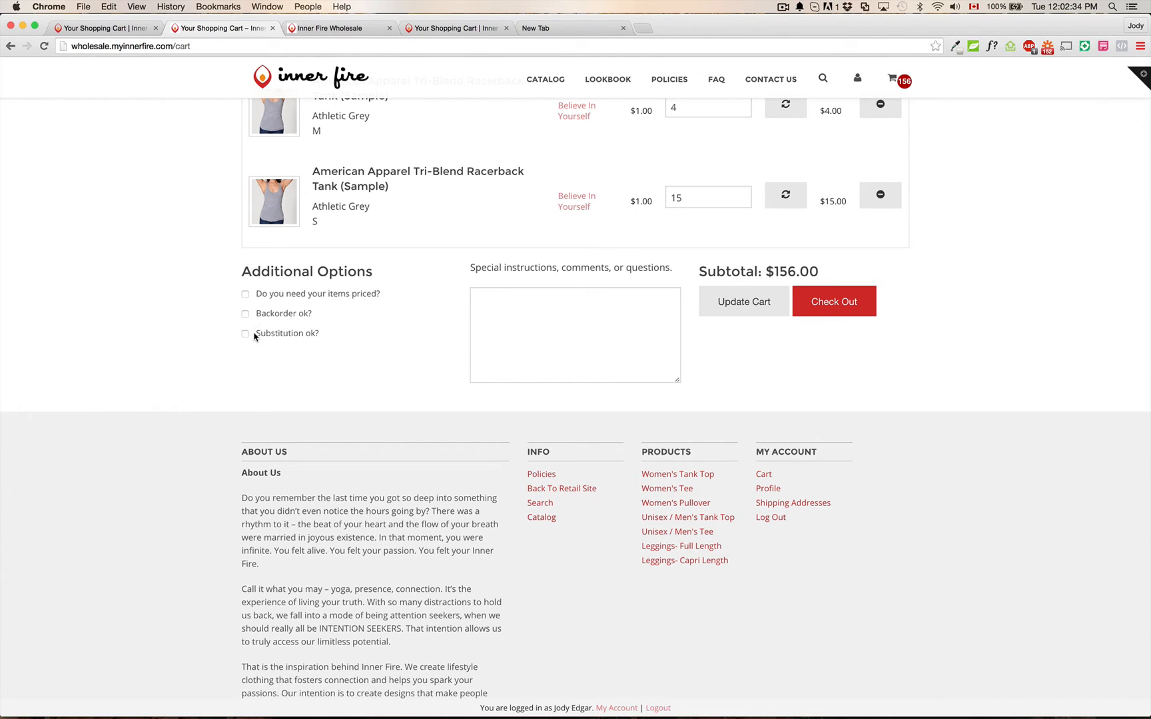
scroll(down, 3)
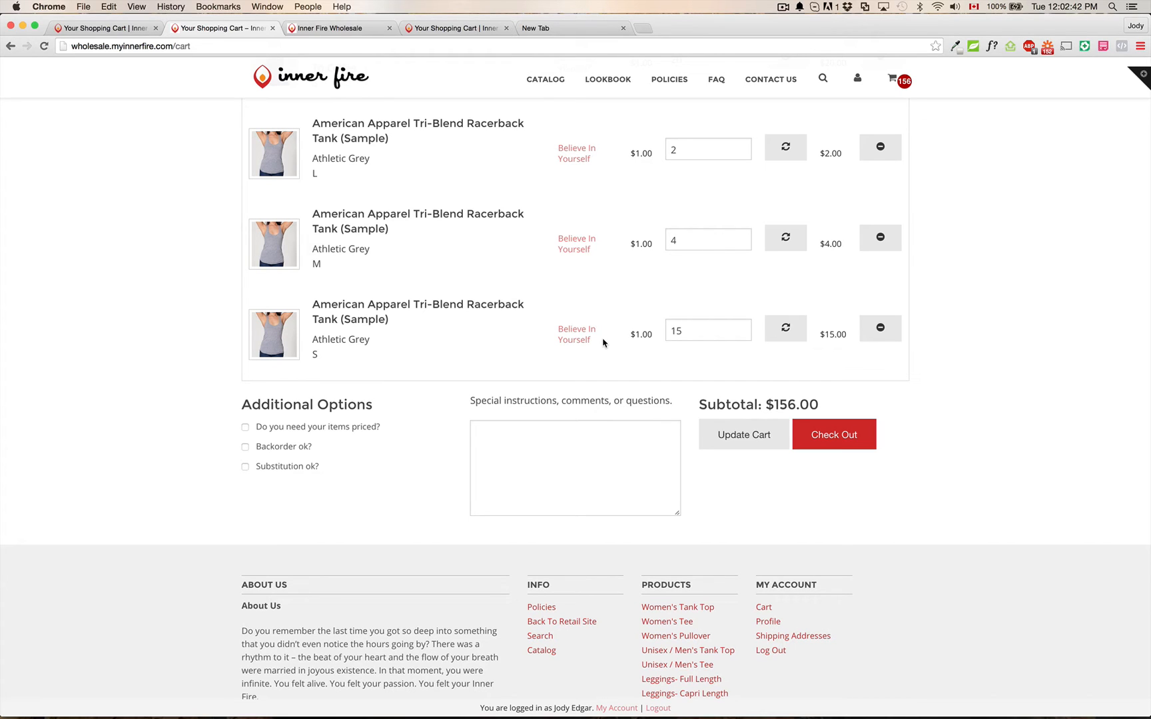
click(832, 434)
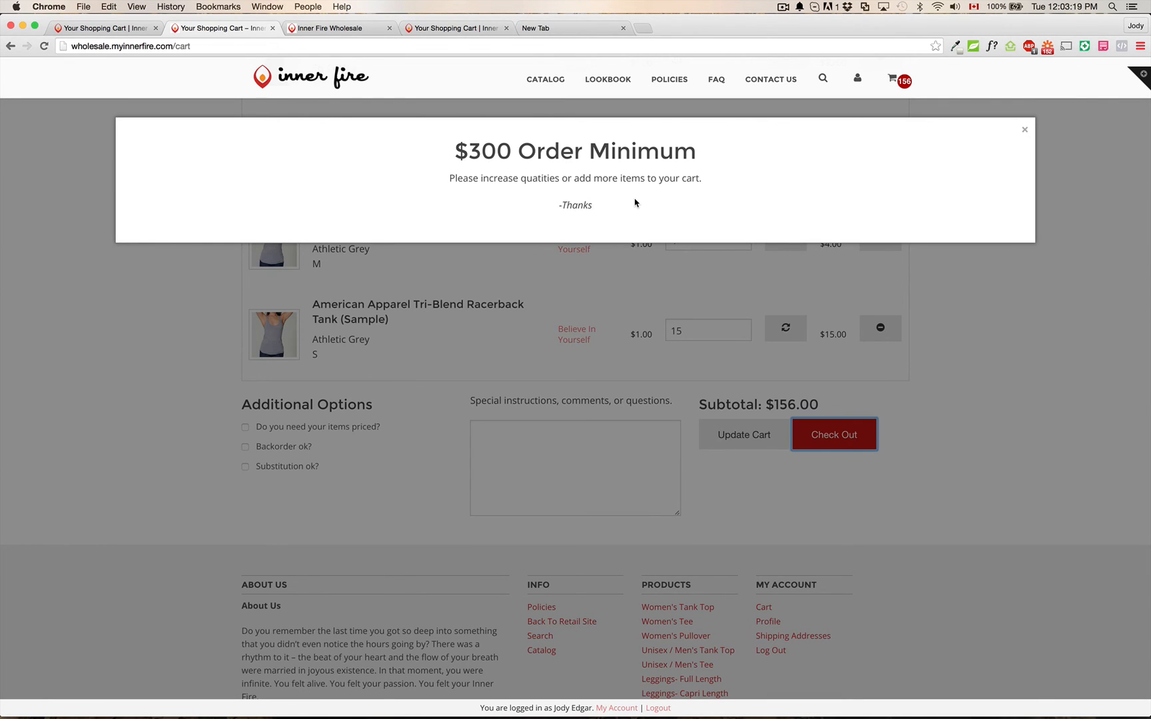
click(1024, 129)
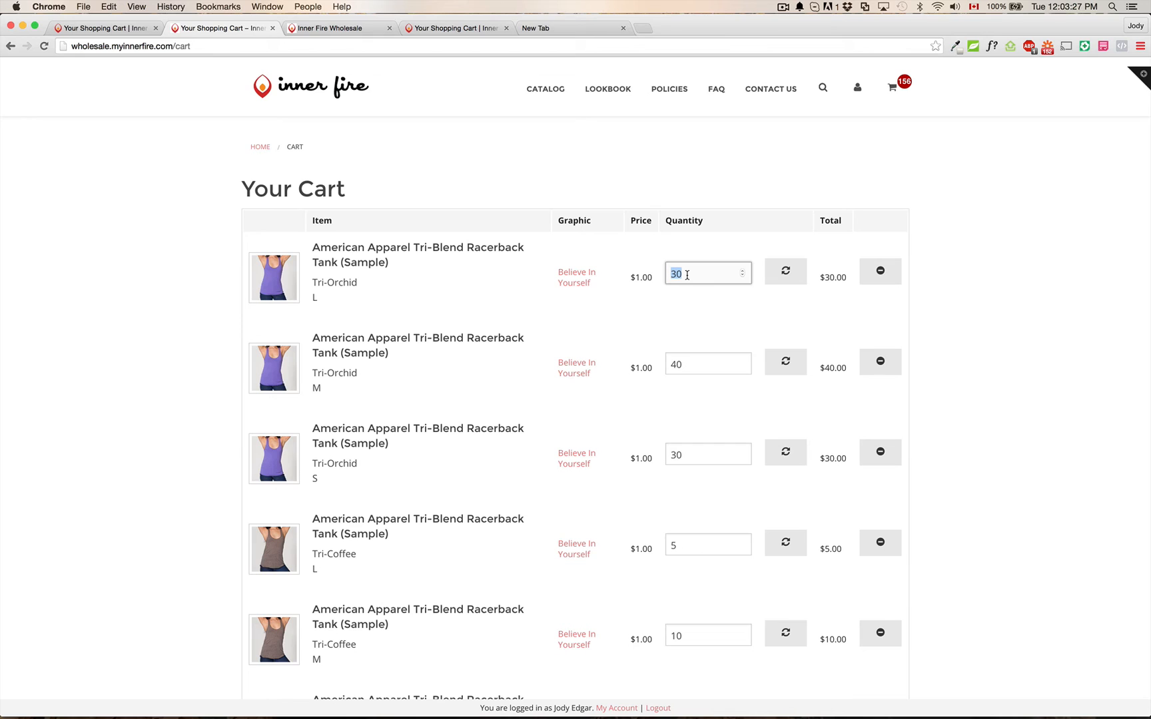
Update the Tri-Orchid large quantity to 300 ($426.00 subtotal) and proceed to checkout showing $447.30 due.
text(300)
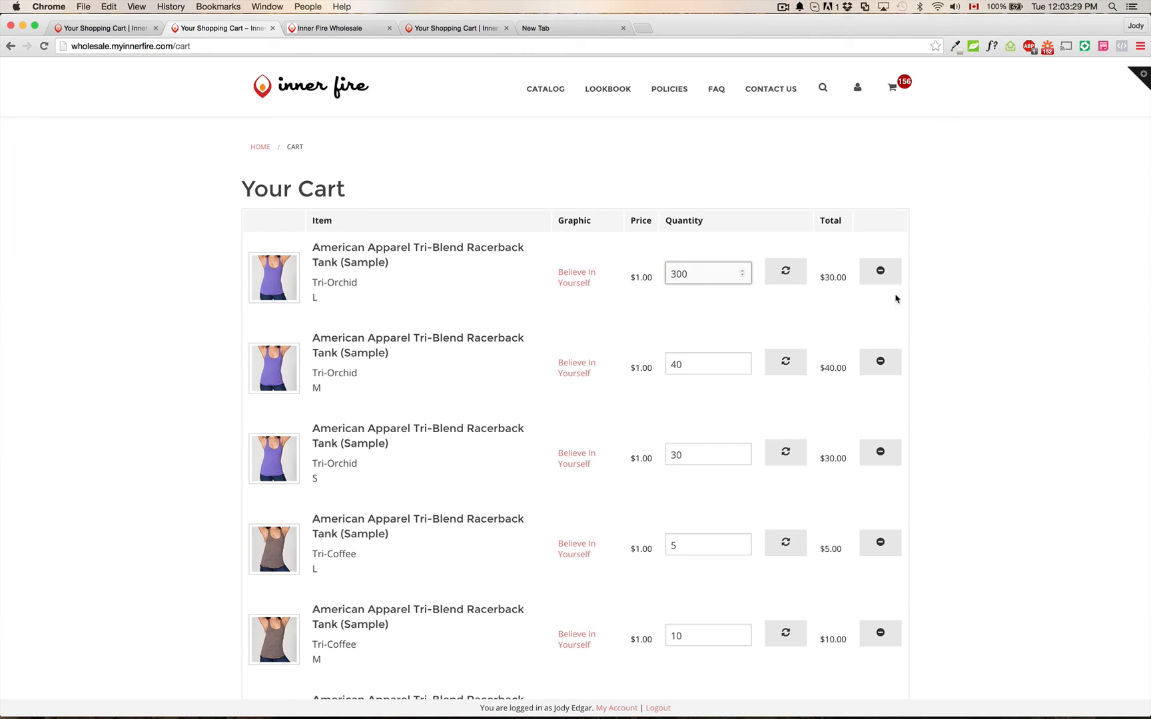
click(786, 270)
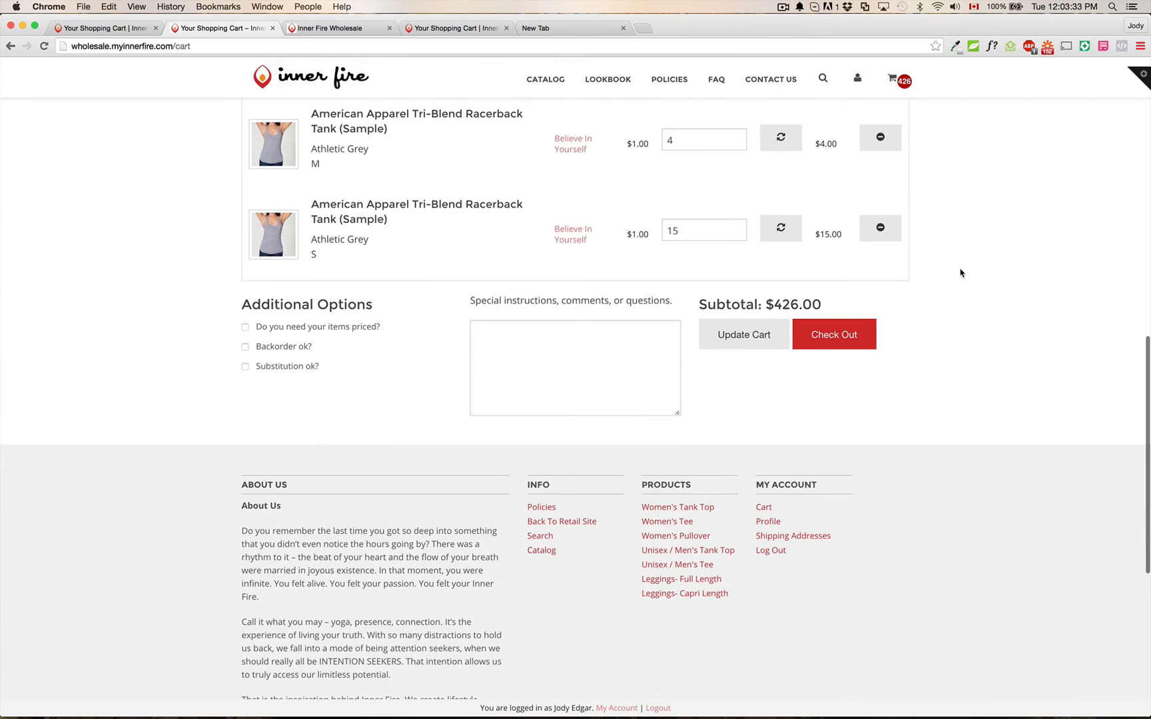
click(832, 334)
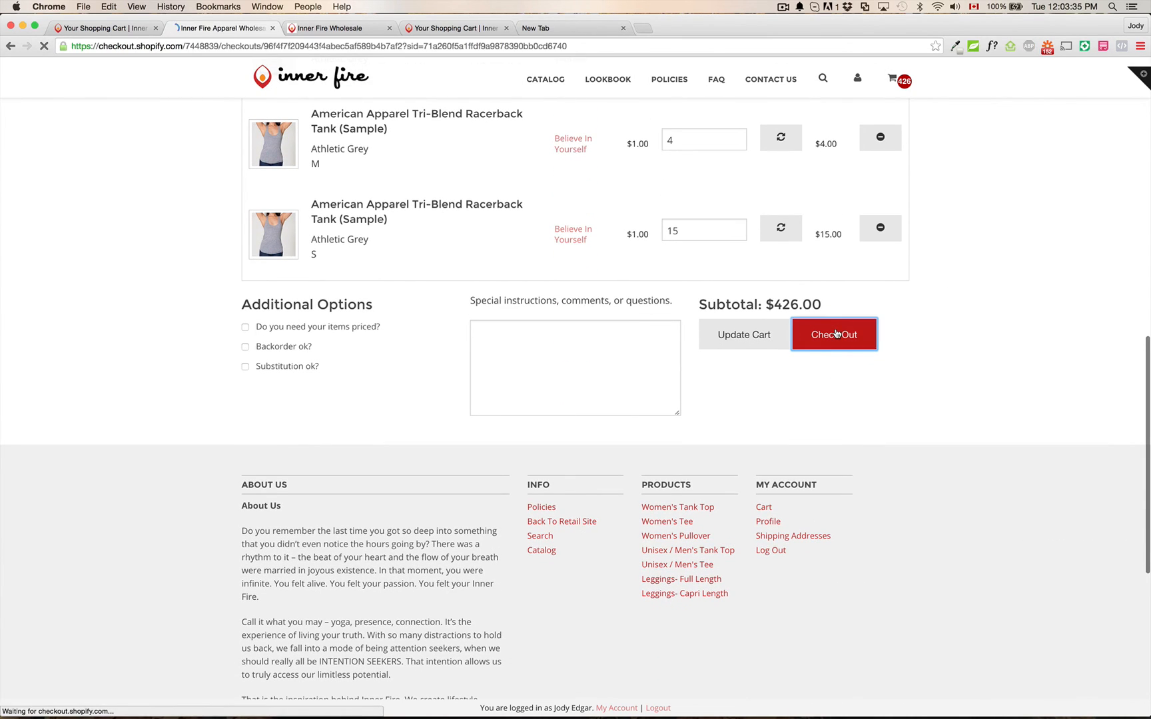
click(833, 334)
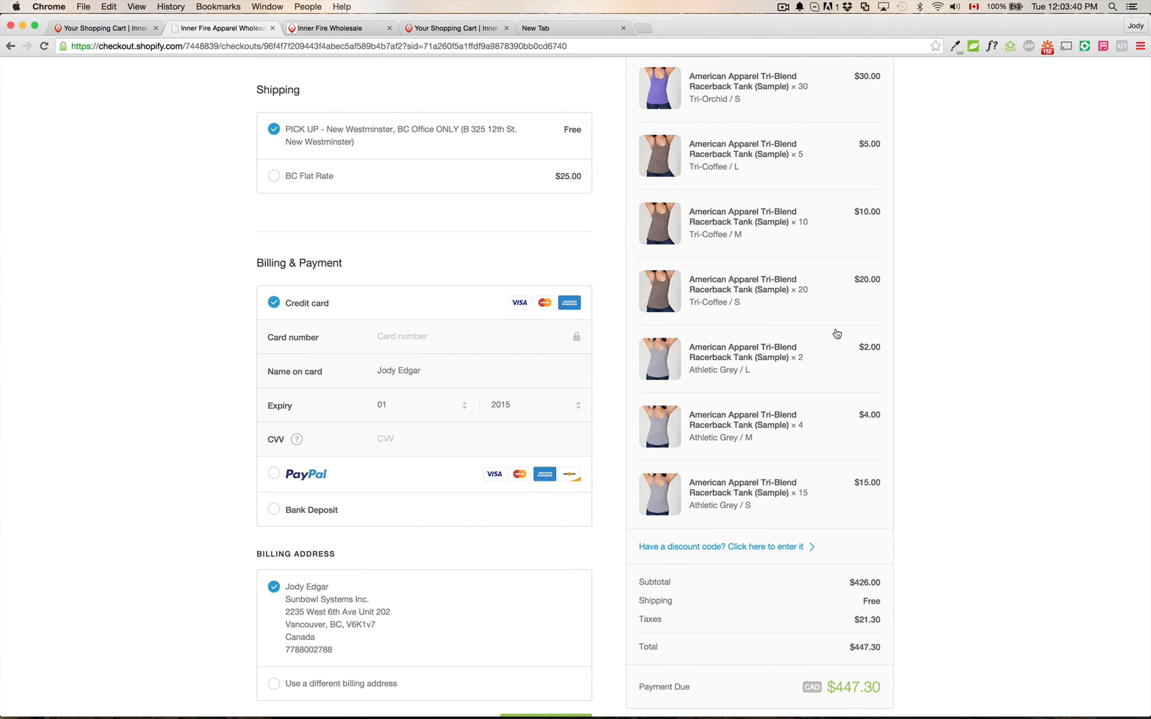